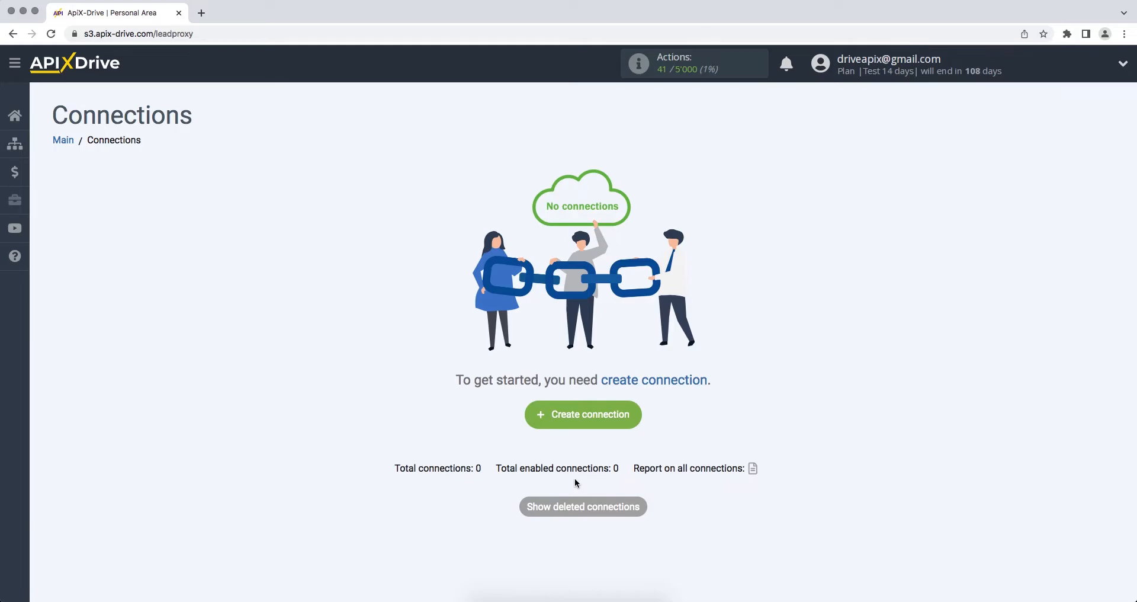
Start a new connection and choose Salesforce CRM as the data source system.
click(583, 414)
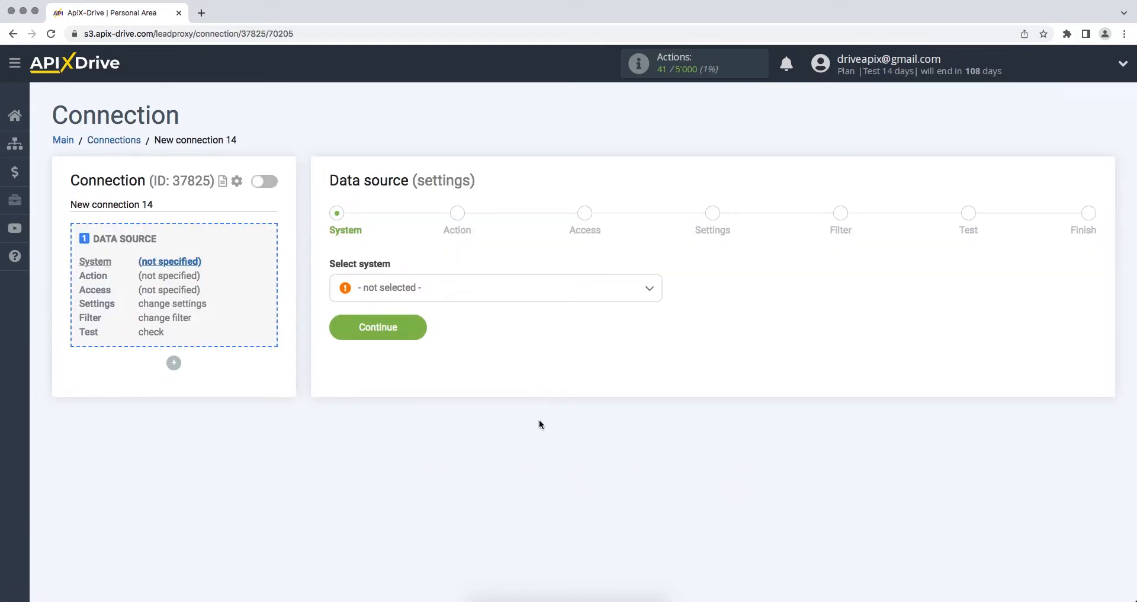
mouse_move(621, 296)
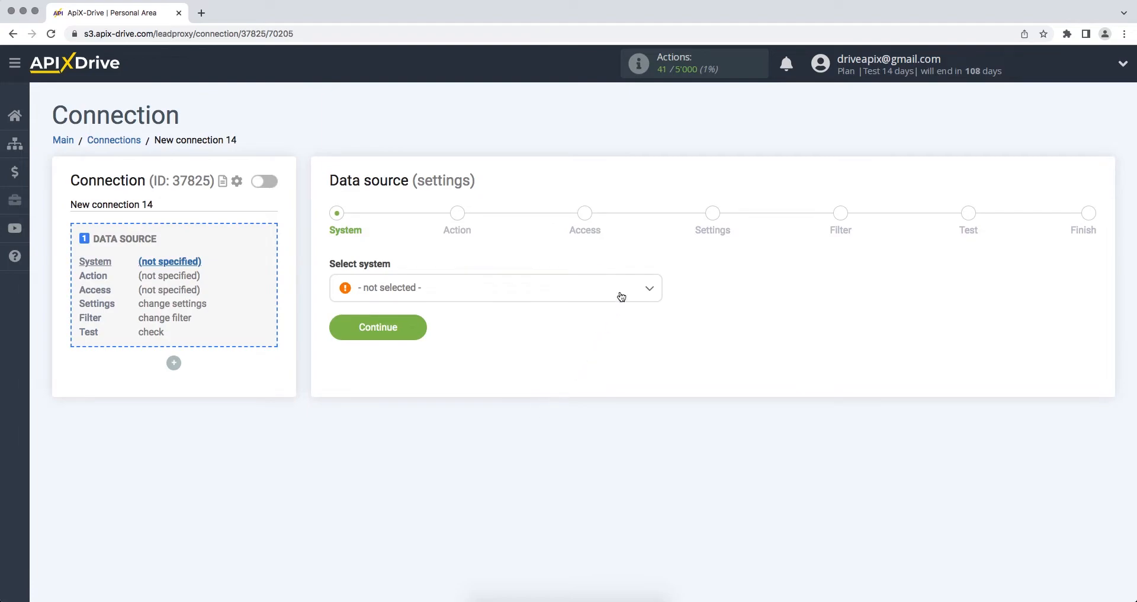
click(495, 288)
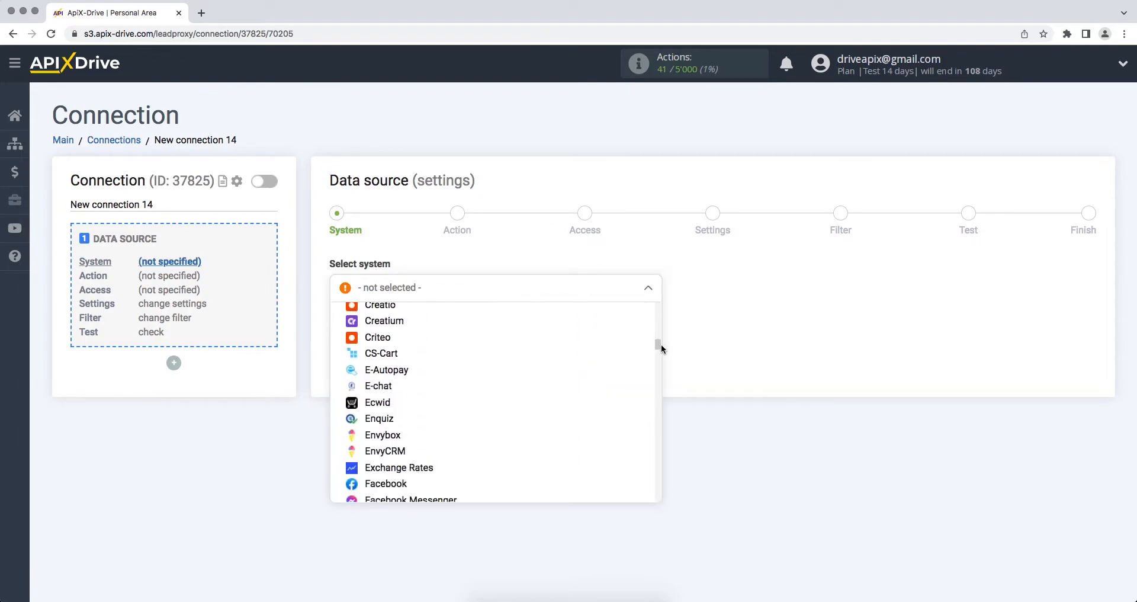
scroll(down, 3)
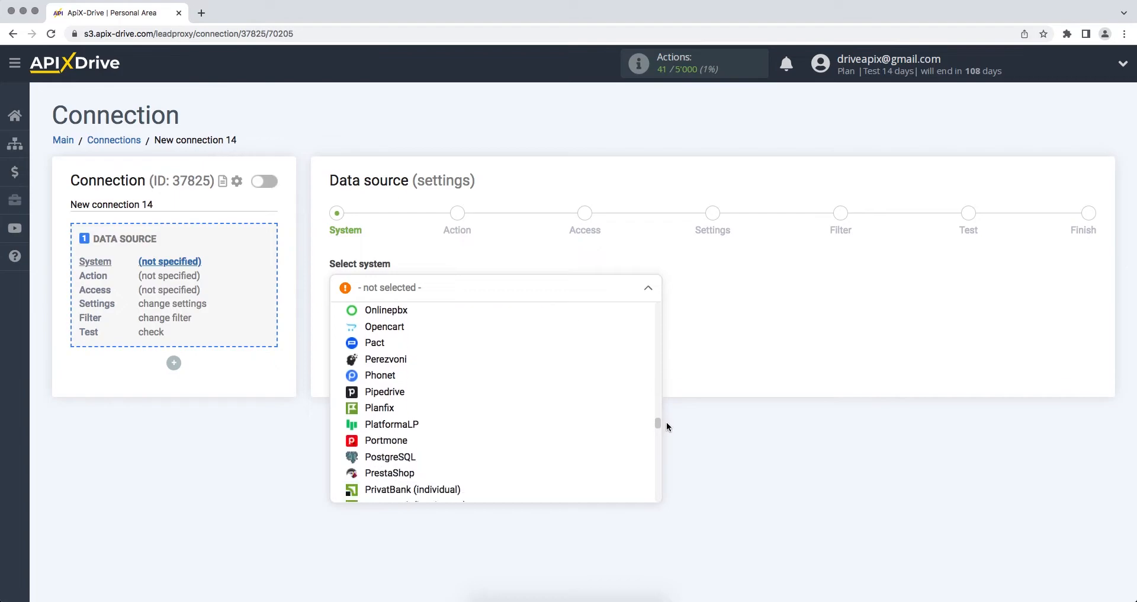
scroll(down, 3)
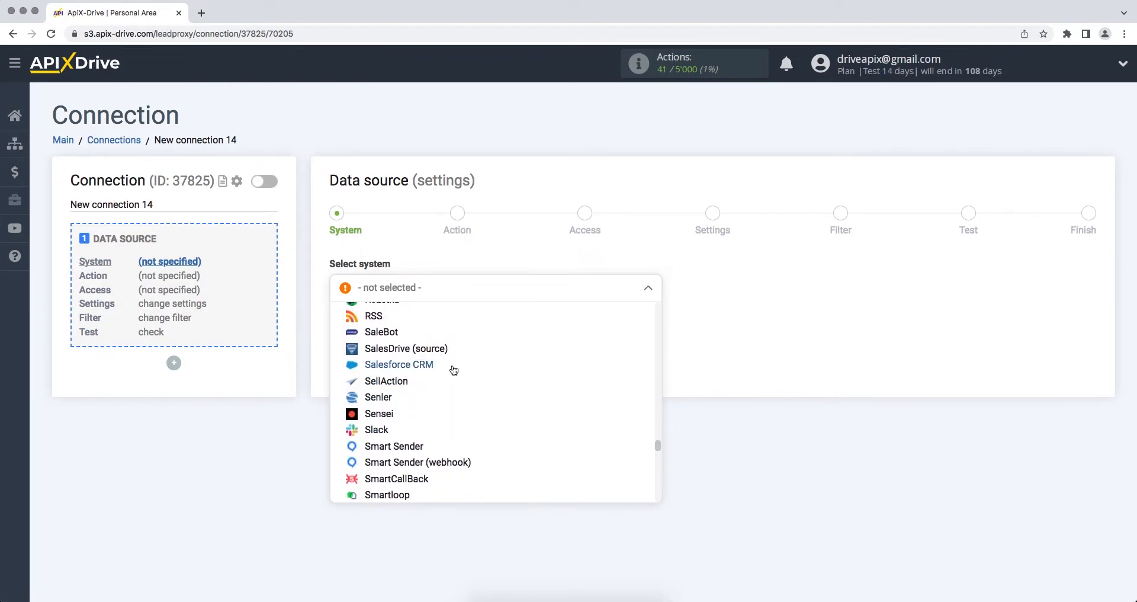
click(399, 364)
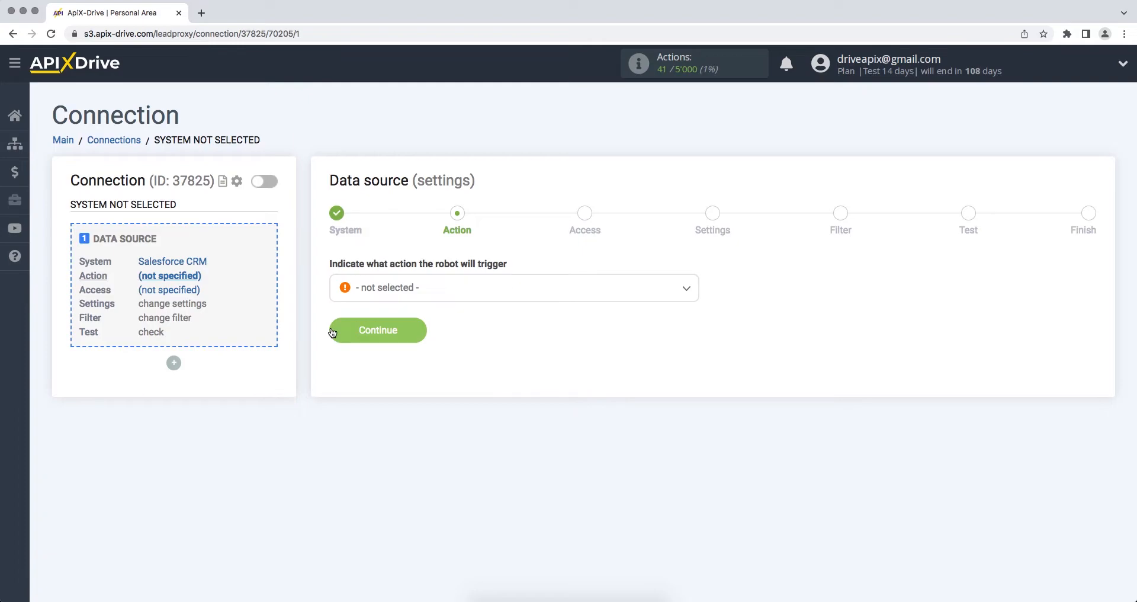
Set the source action to Get Leads (new) and continue to account access.
click(514, 286)
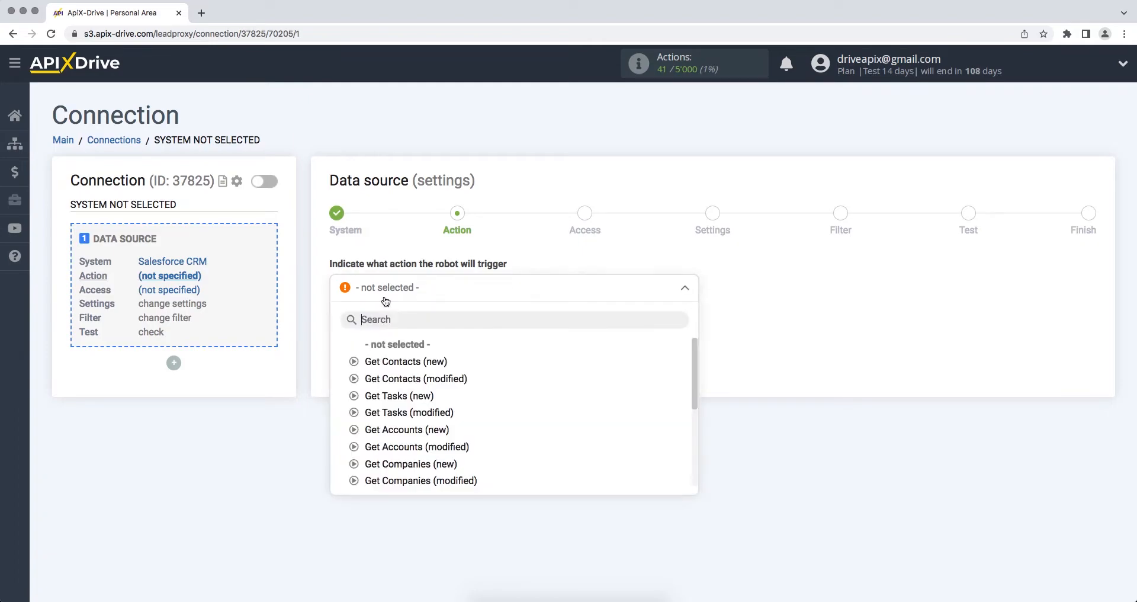
scroll(down, 3)
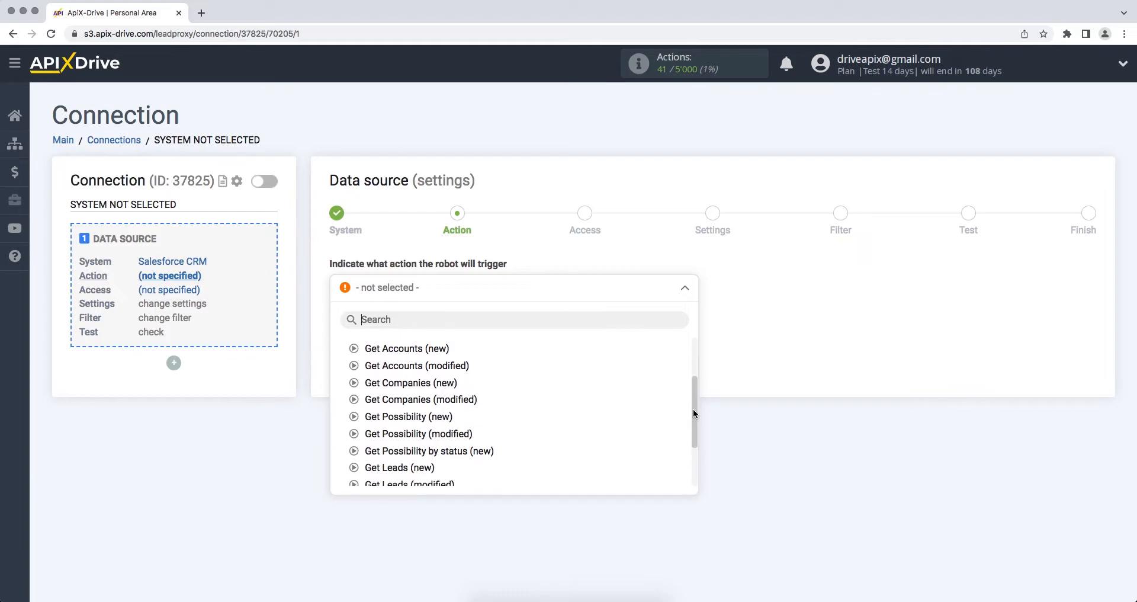
click(399, 467)
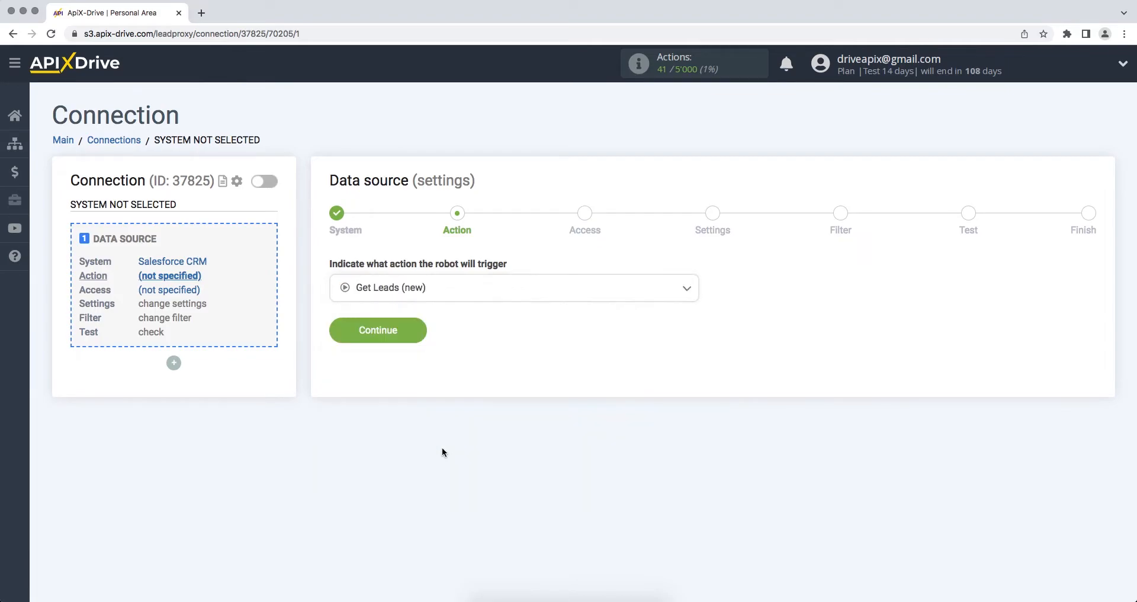
click(378, 329)
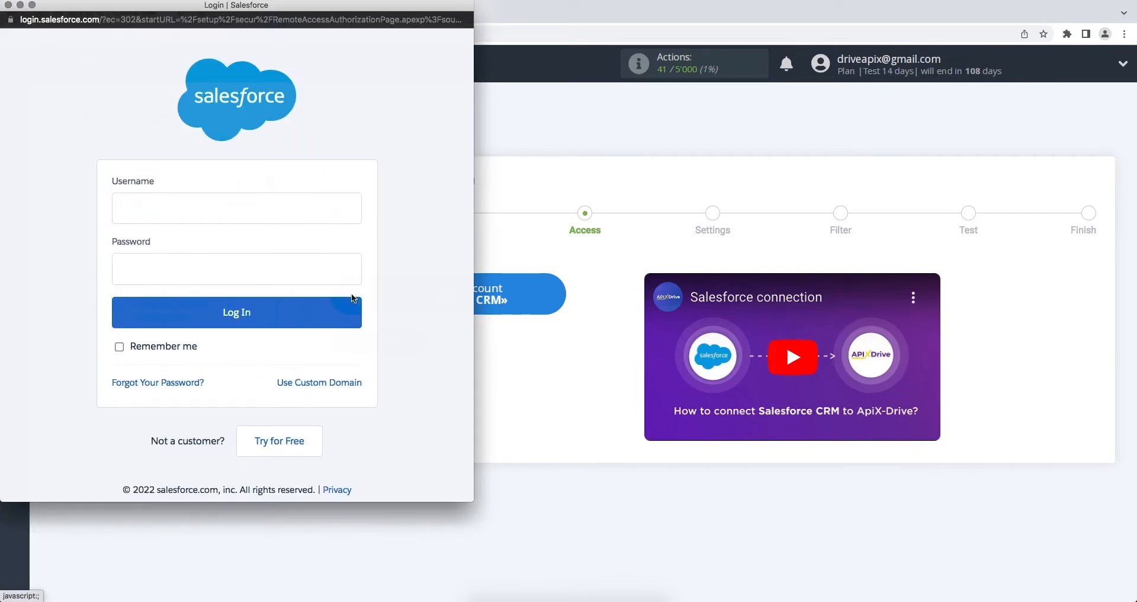
mouse_move(346, 286)
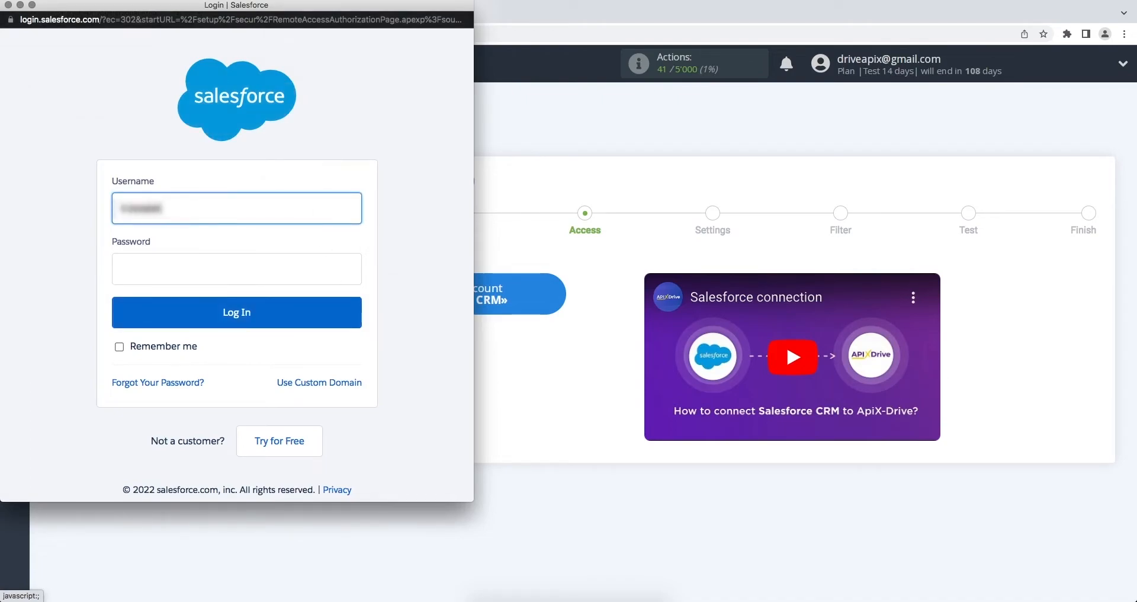
text(@a)
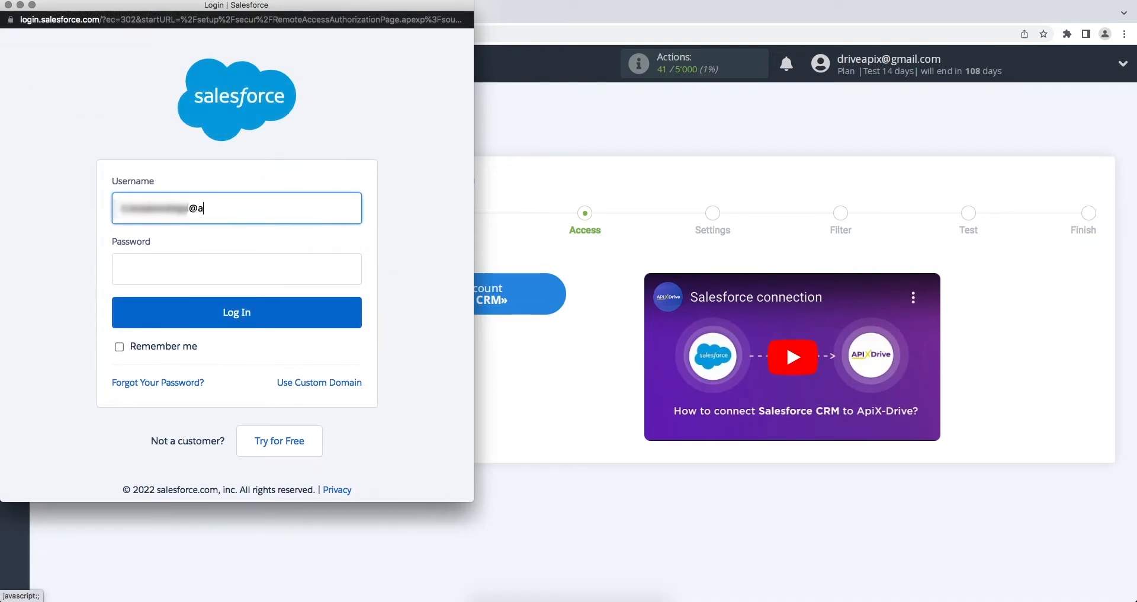
text(pix-drive.com)
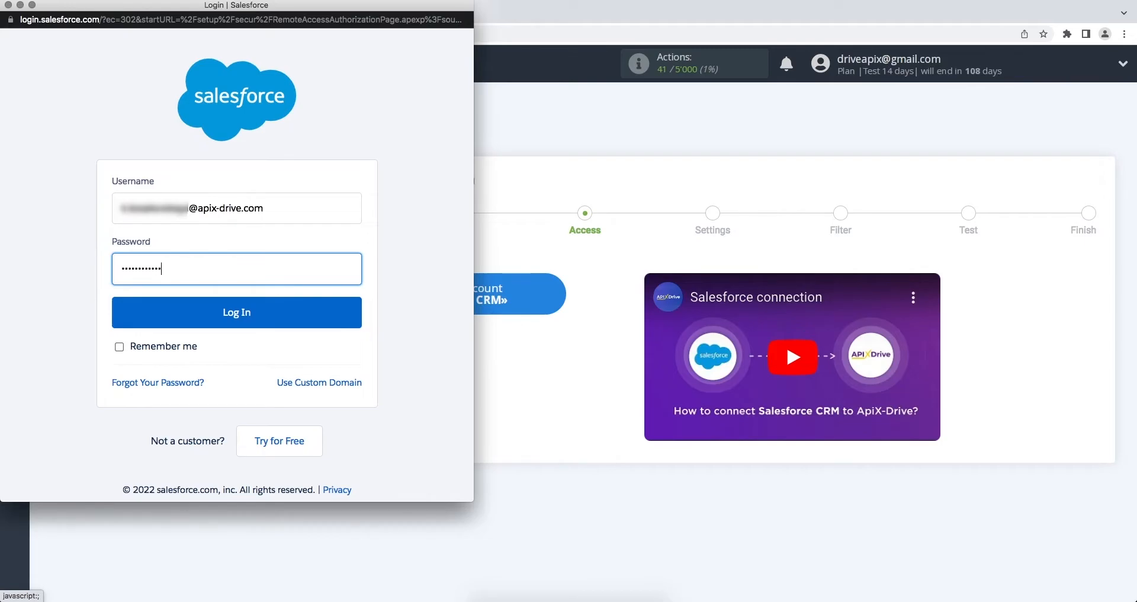
click(236, 311)
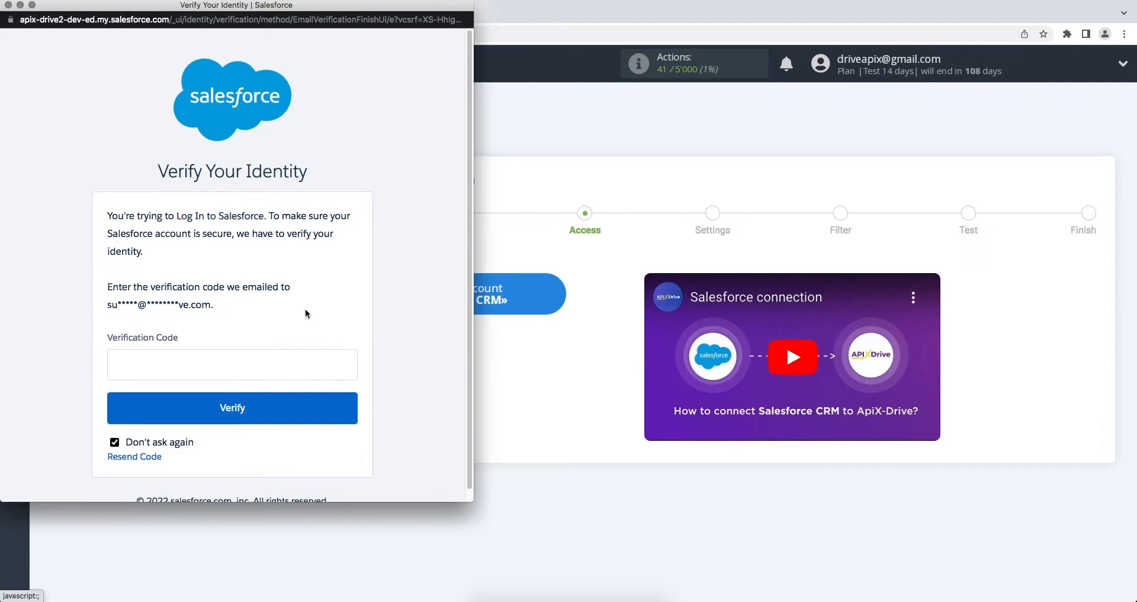
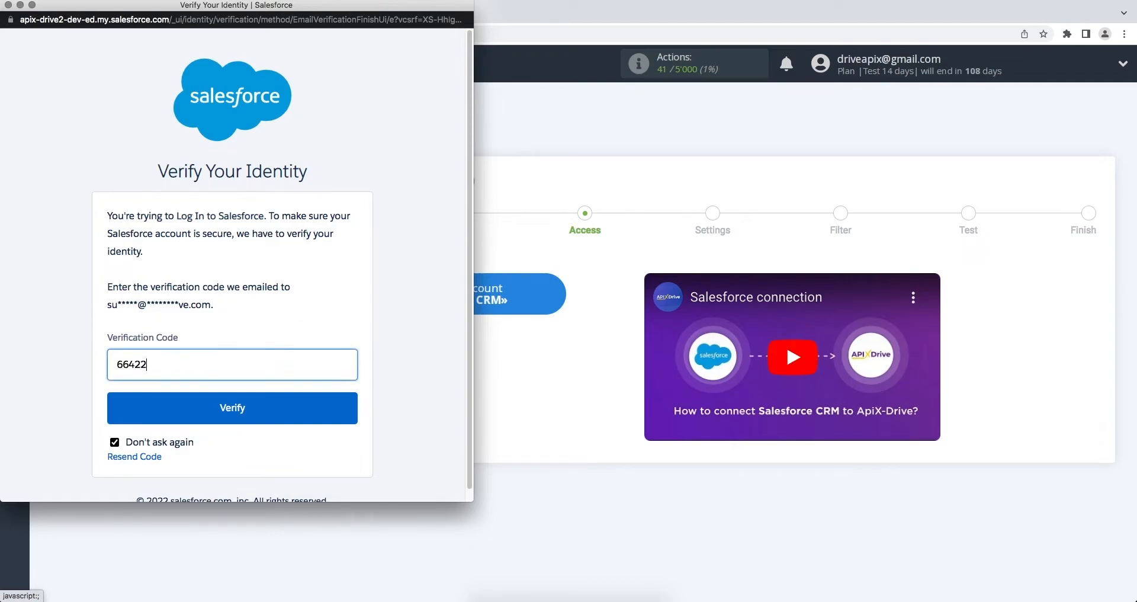
click(232, 407)
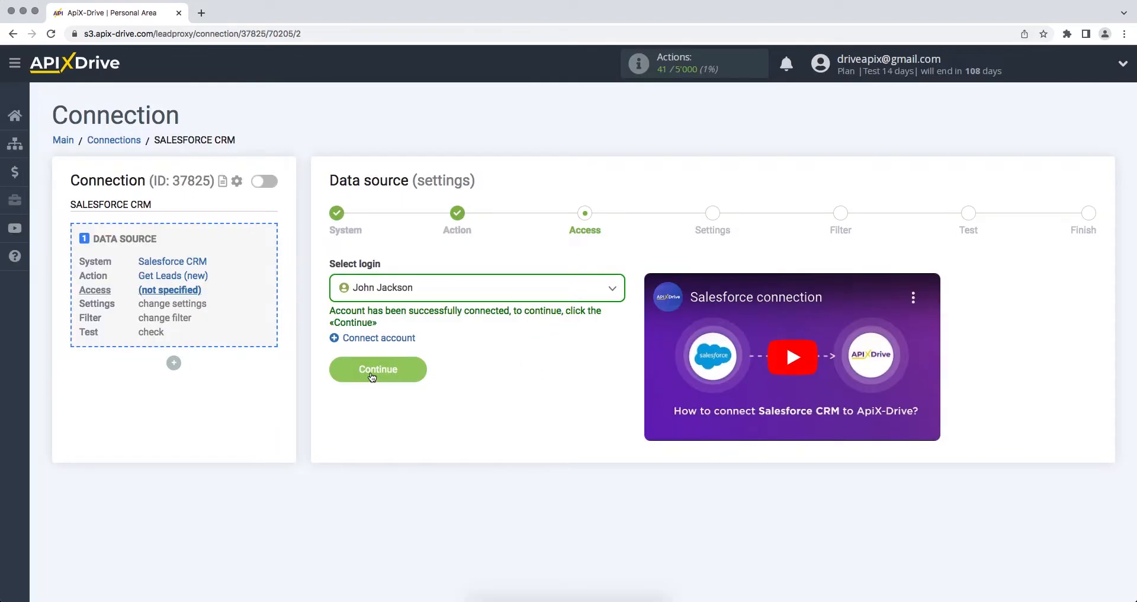
Continue with the connected Salesforce login past the settings and filter steps.
click(377, 368)
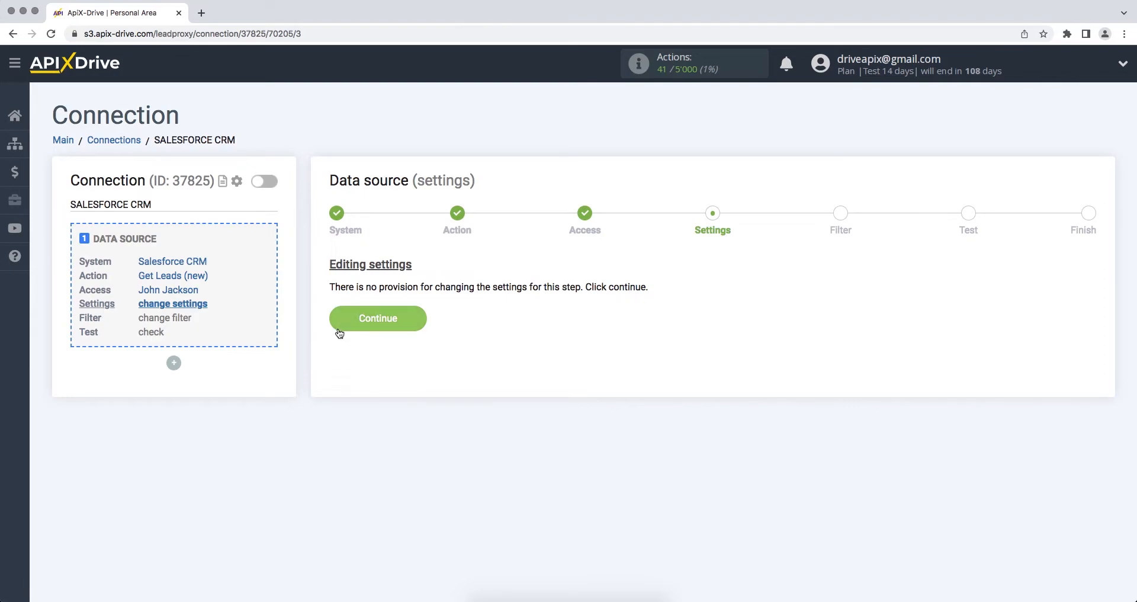
click(378, 317)
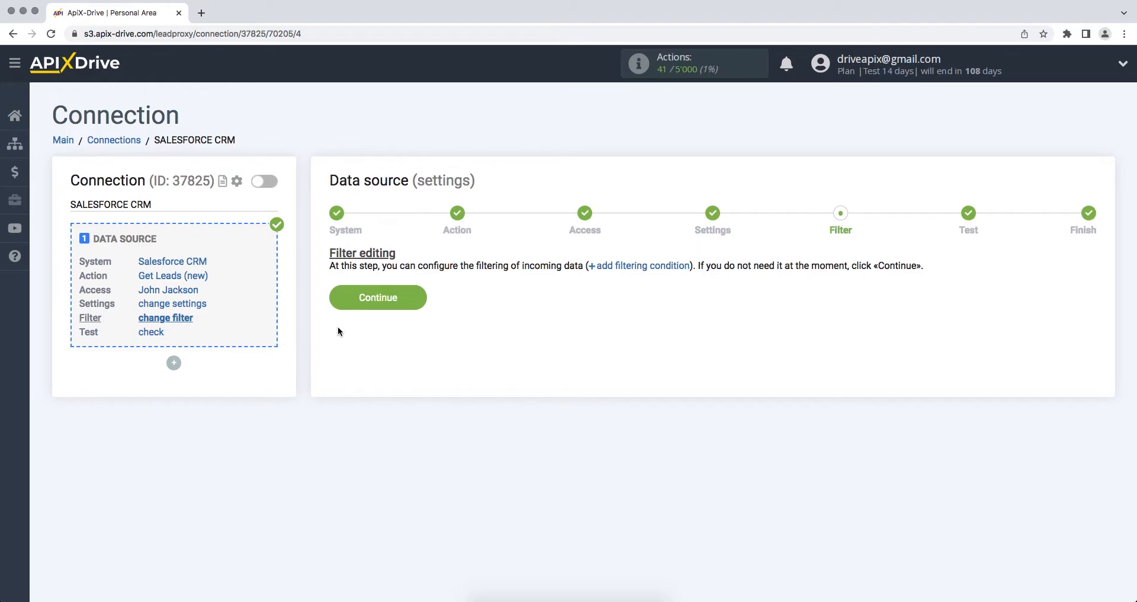
mouse_move(339, 326)
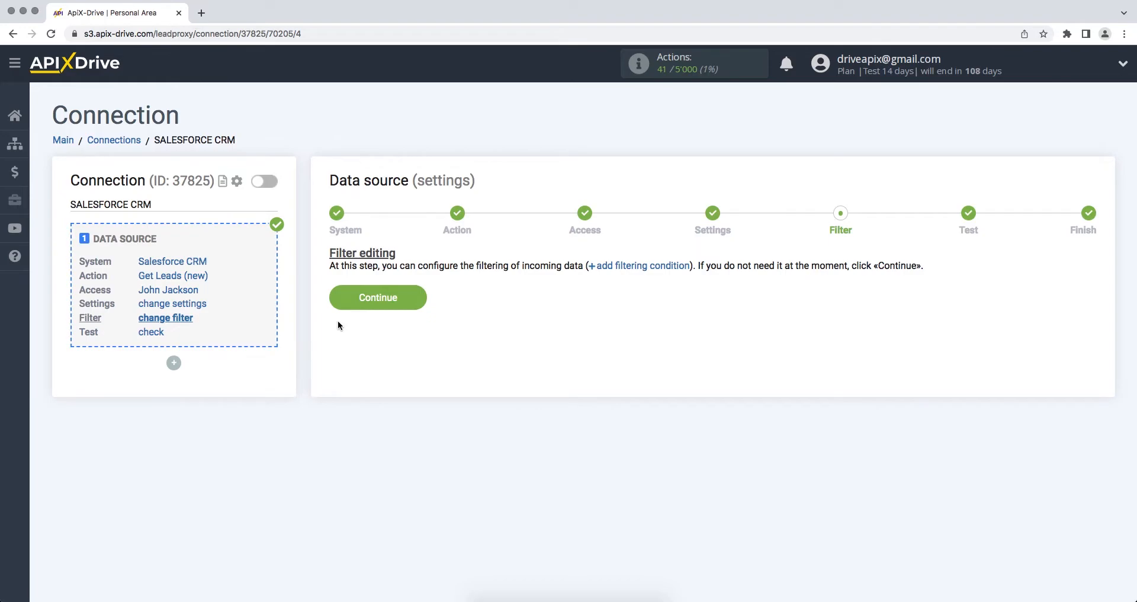
click(378, 296)
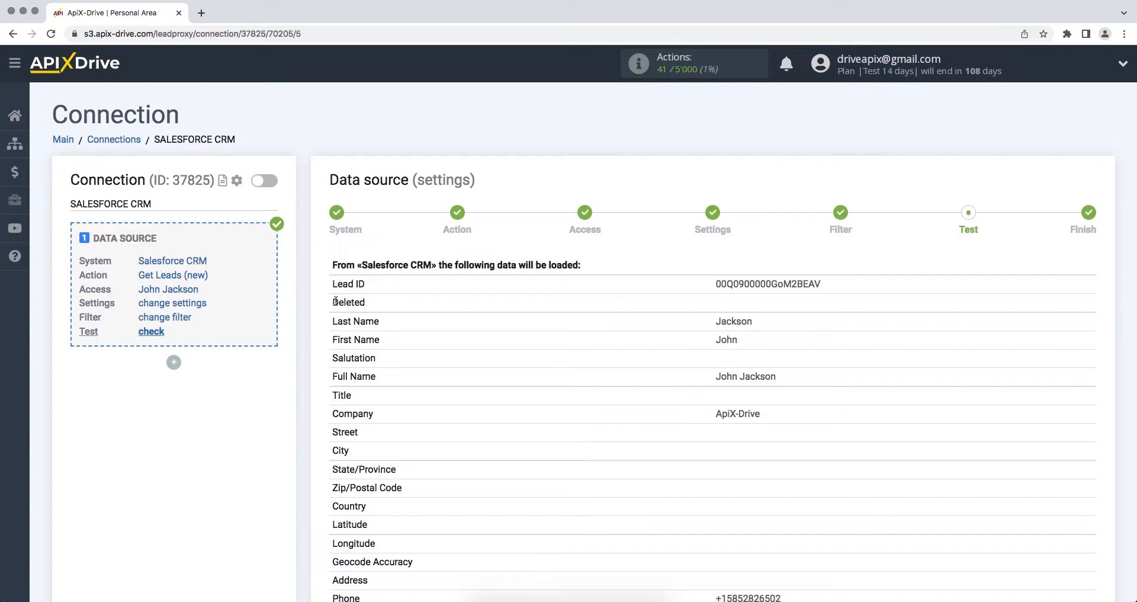
Review and accept the test lead data, then start configuring data receiving.
scroll(down, 3)
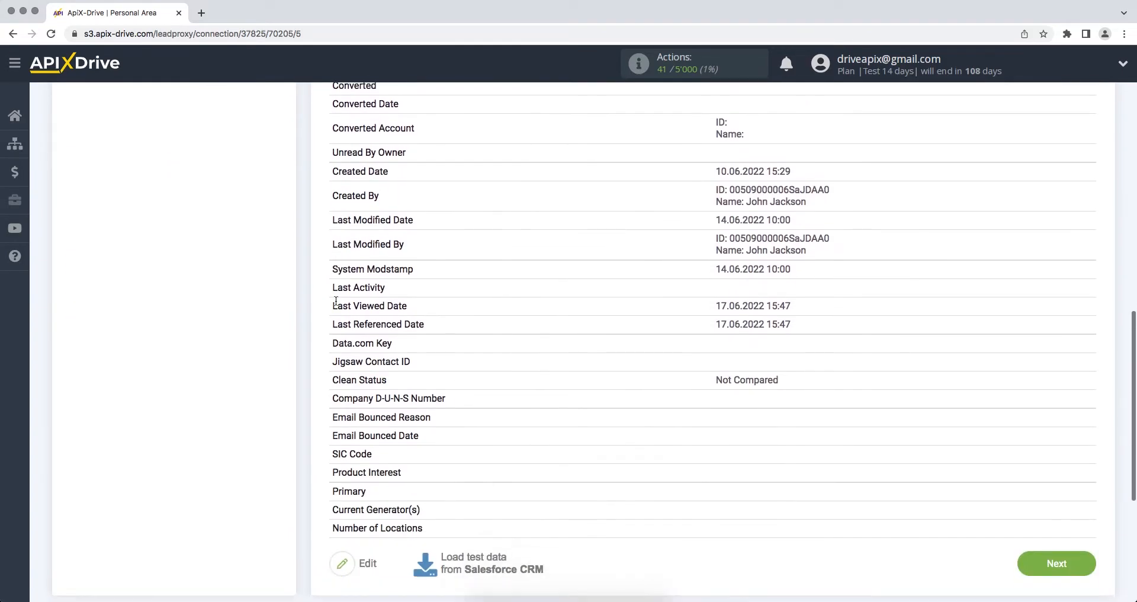
scroll(down, 3)
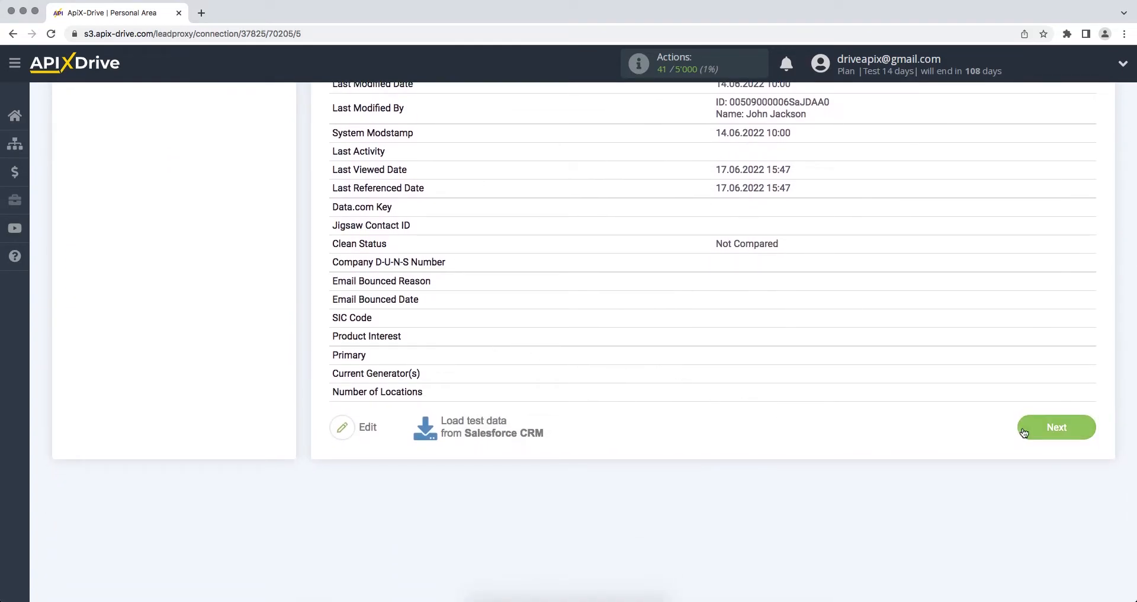
click(1056, 426)
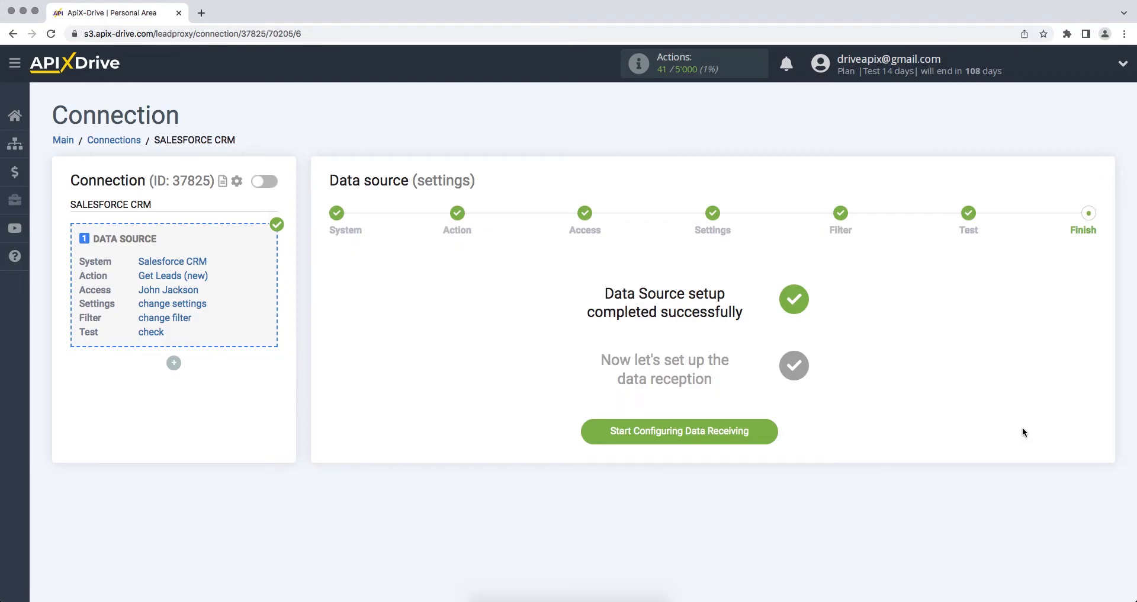
mouse_move(587, 440)
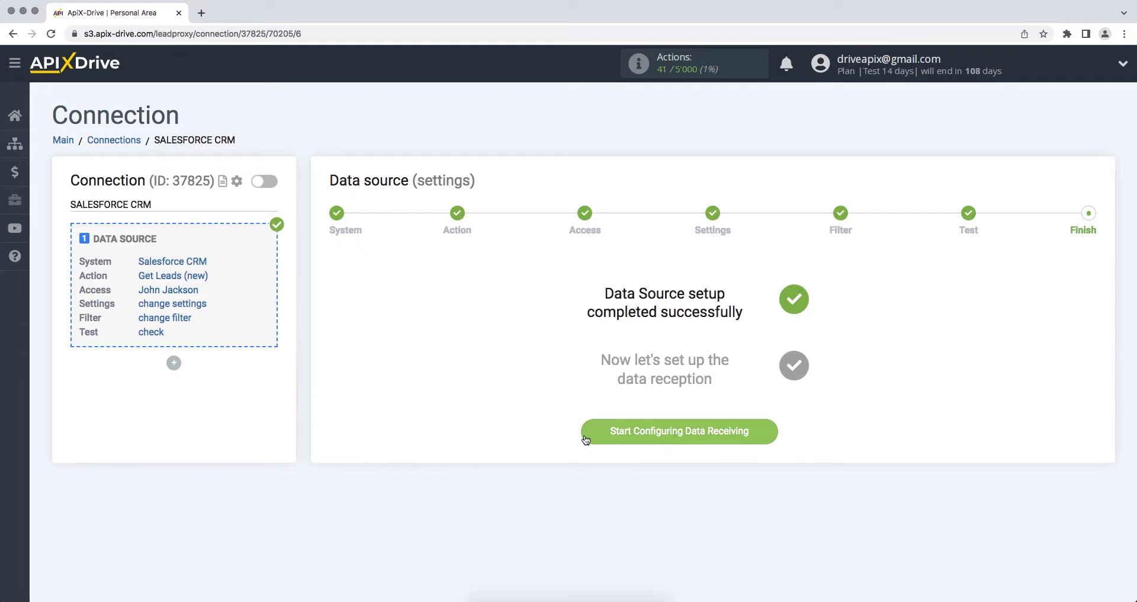
click(680, 431)
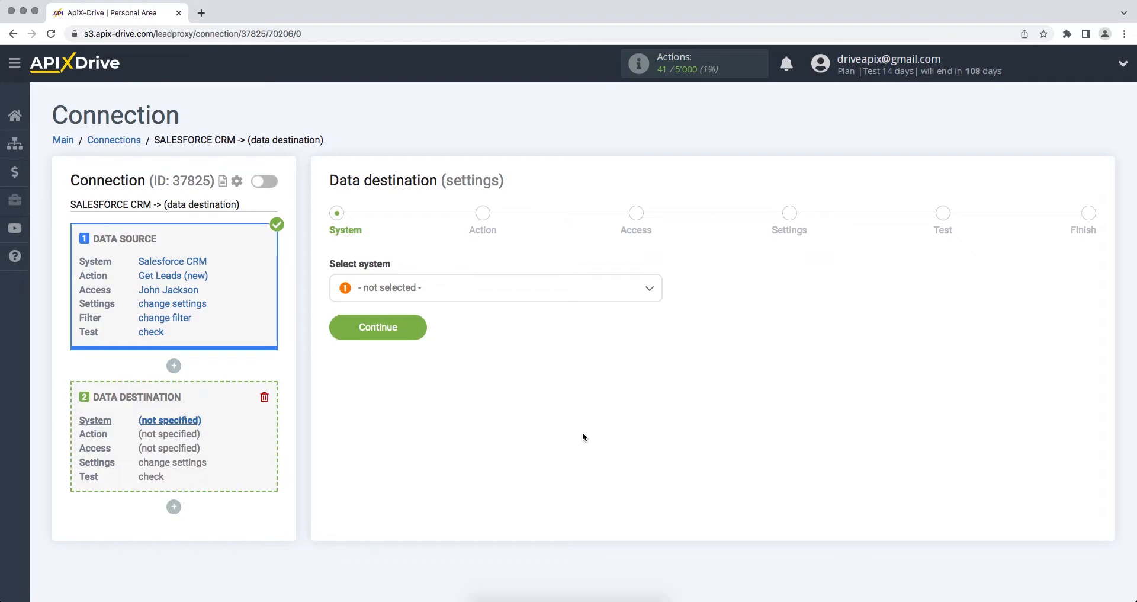
Choose Worksection as the data destination system and continue to its action.
click(495, 288)
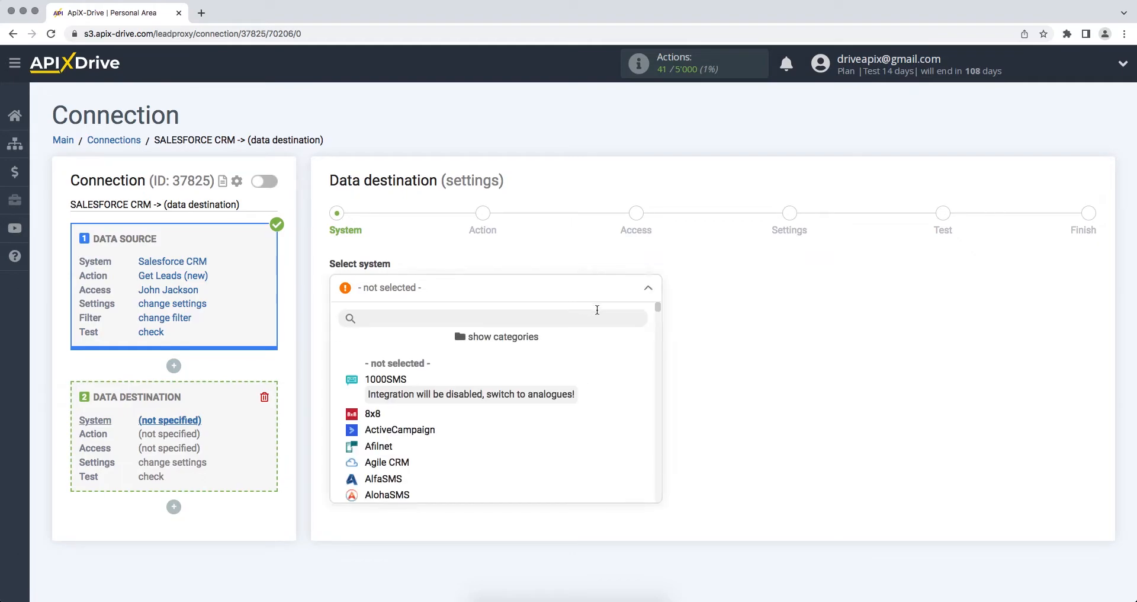
scroll(down, 3)
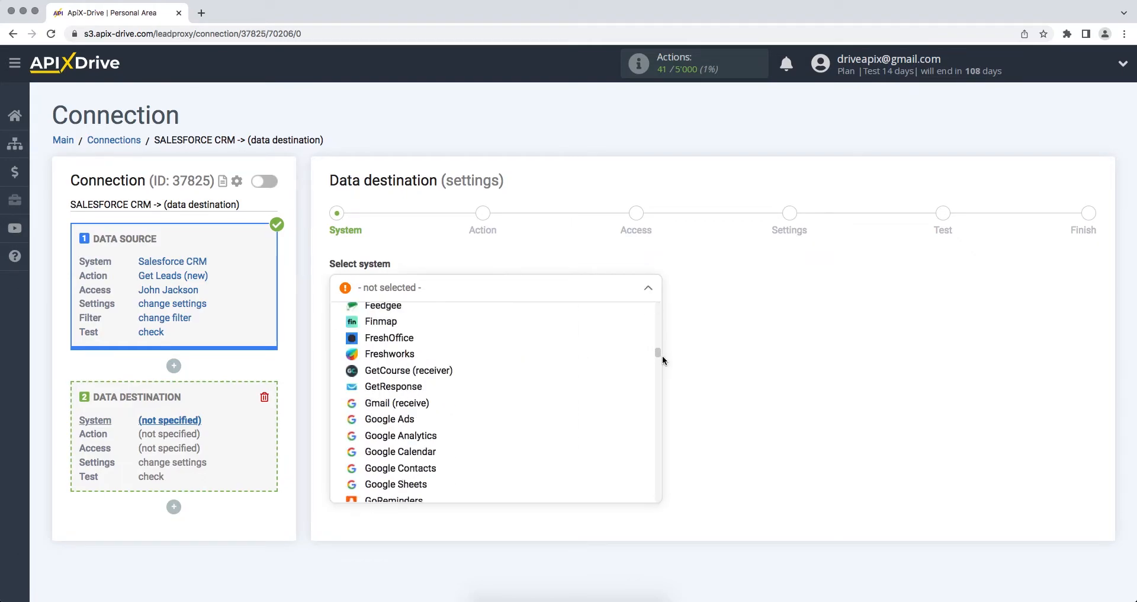
scroll(down, 3)
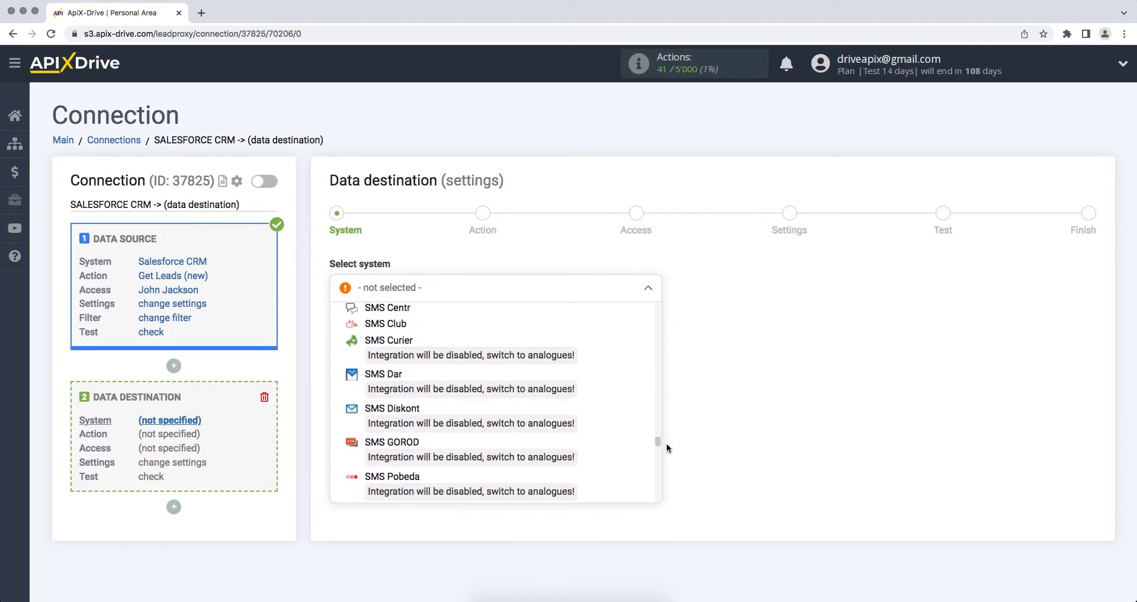
scroll(down, 3)
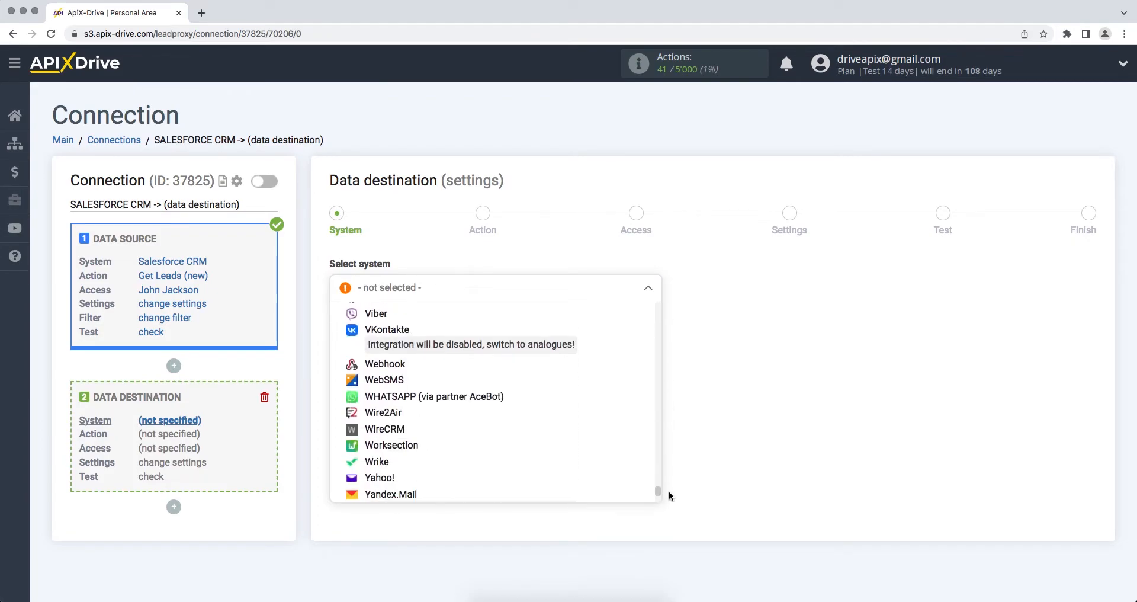
click(391, 444)
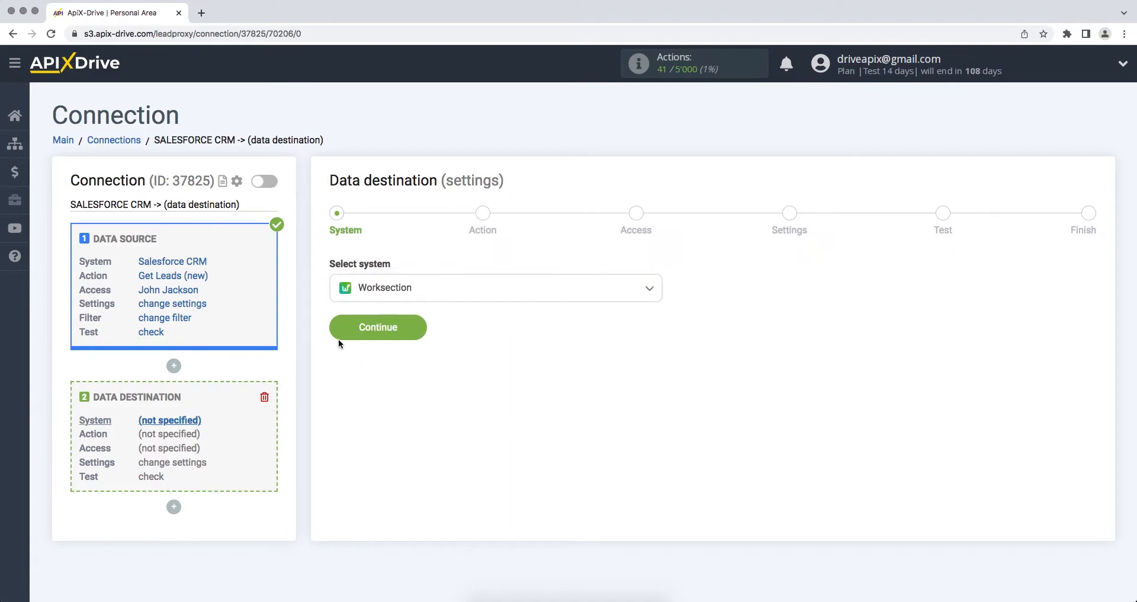
click(377, 327)
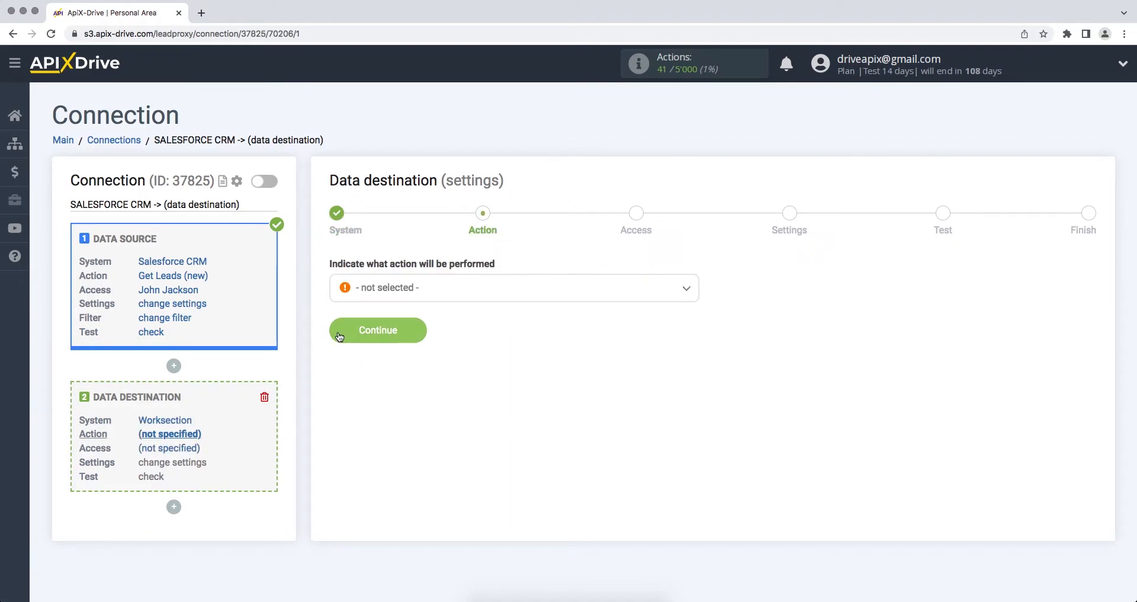
Set the Worksection action to Create Task and continue to account access.
click(514, 287)
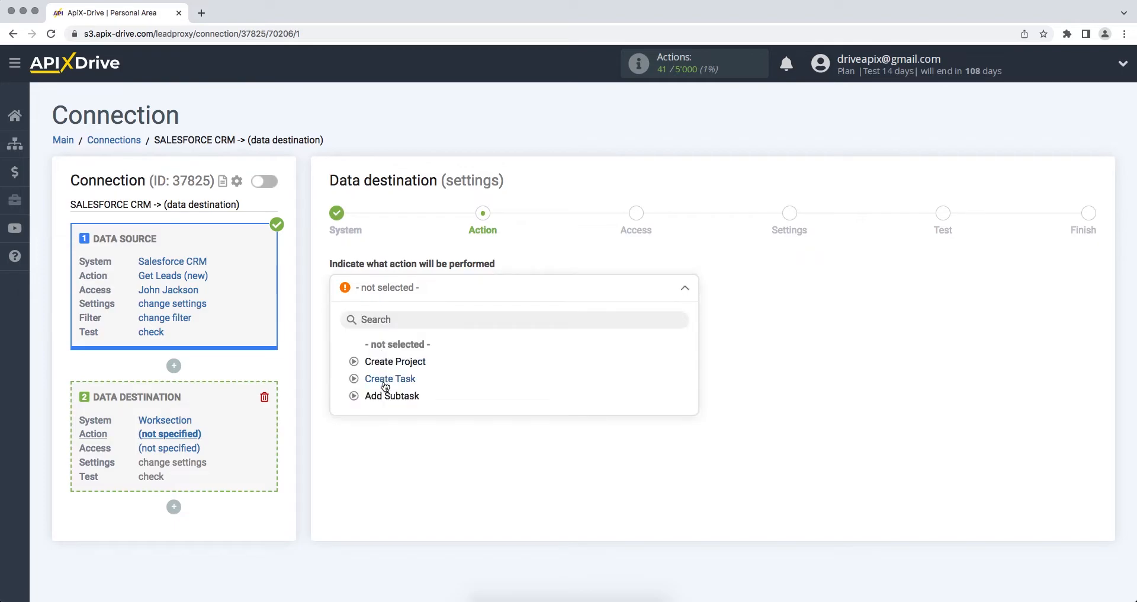
click(390, 378)
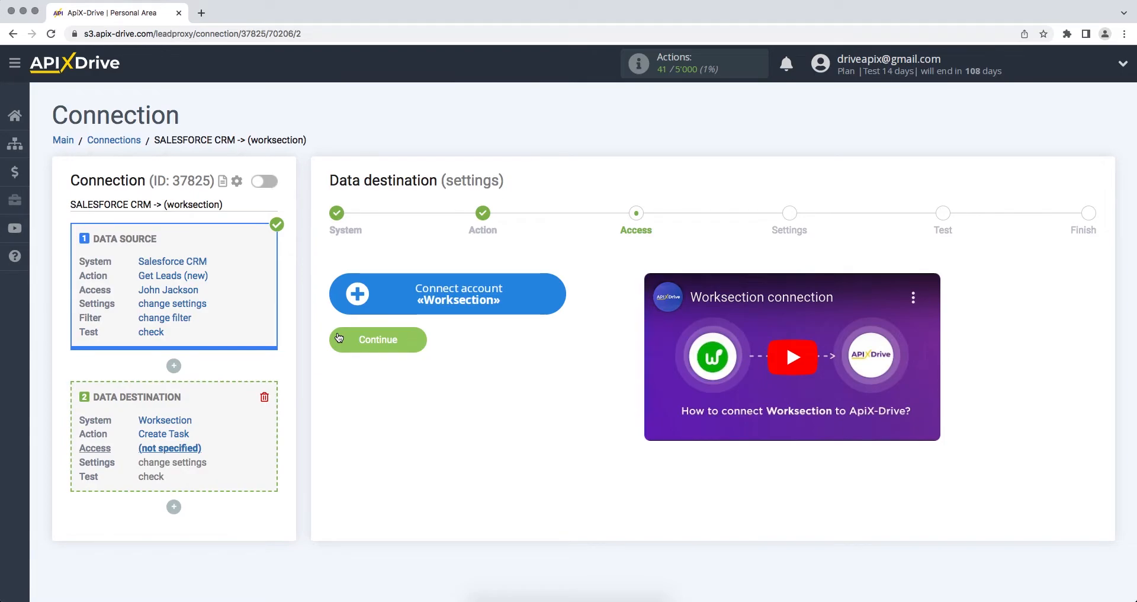
click(448, 293)
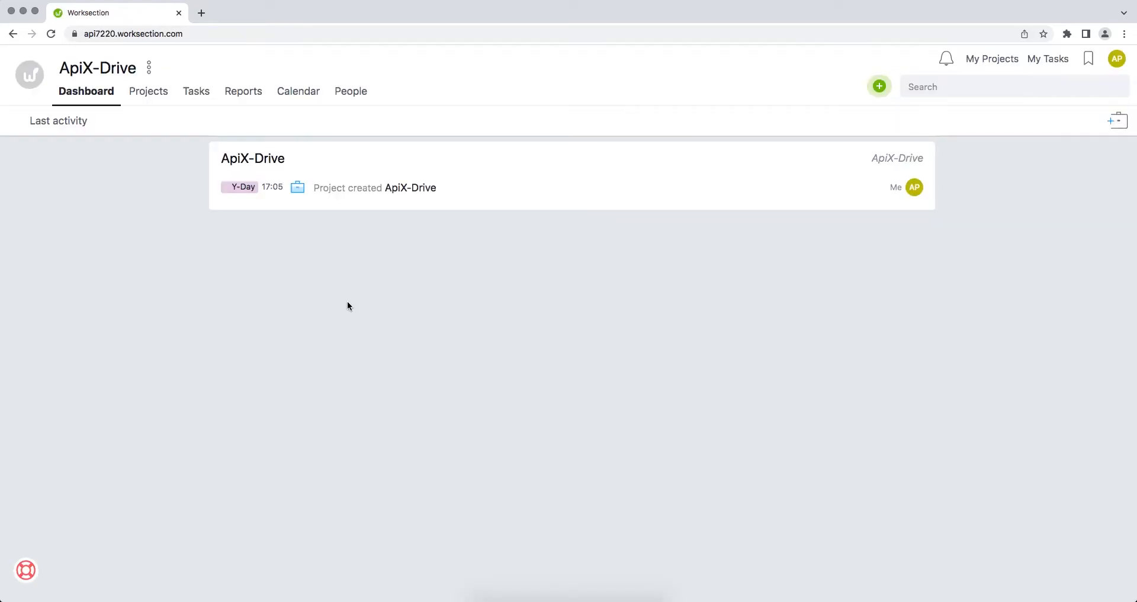
mouse_move(349, 285)
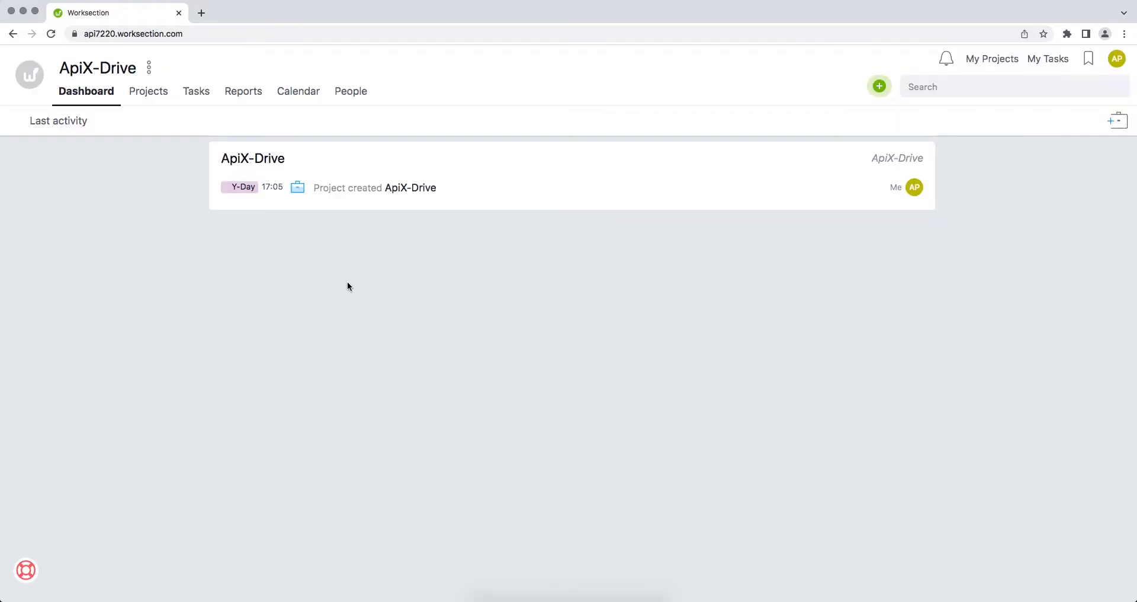
Copy the Worksection account domain from the address bar.
click(178, 33)
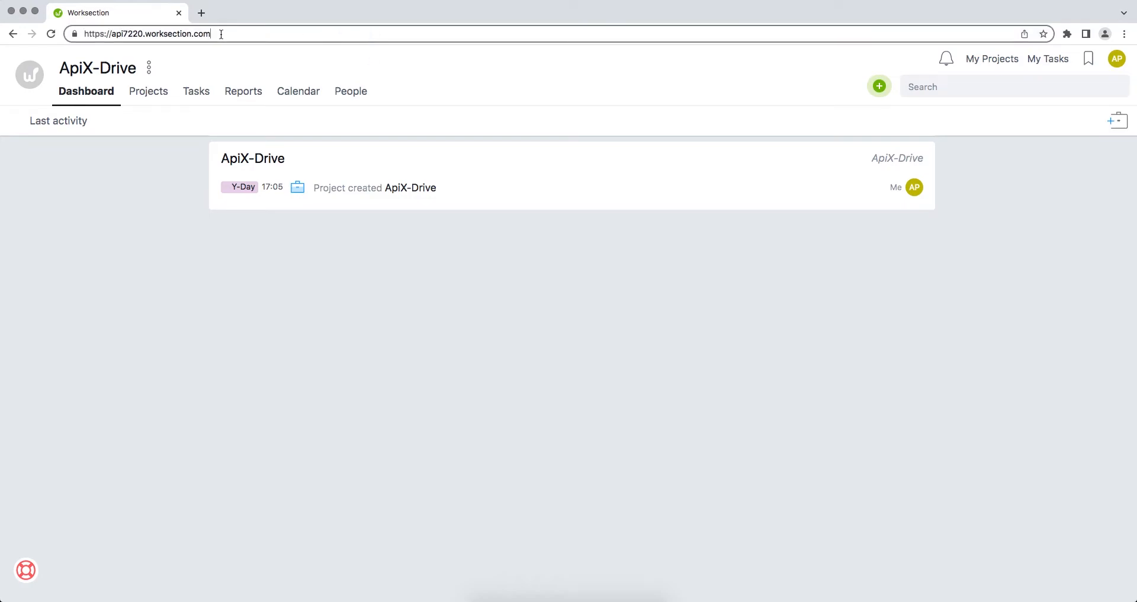
double_click(148, 33)
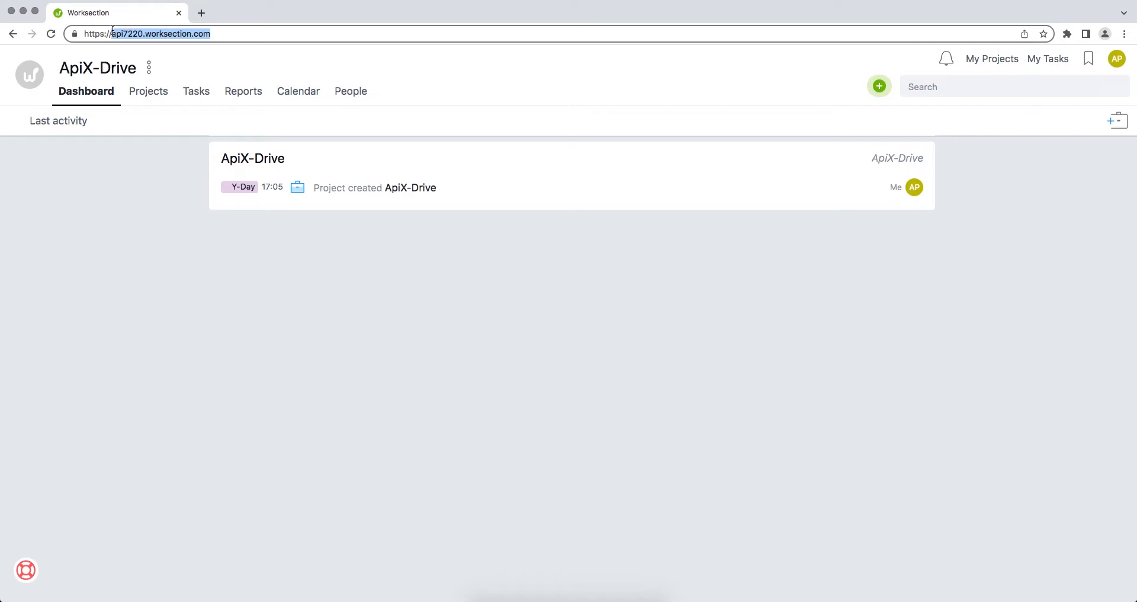
right_click(118, 33)
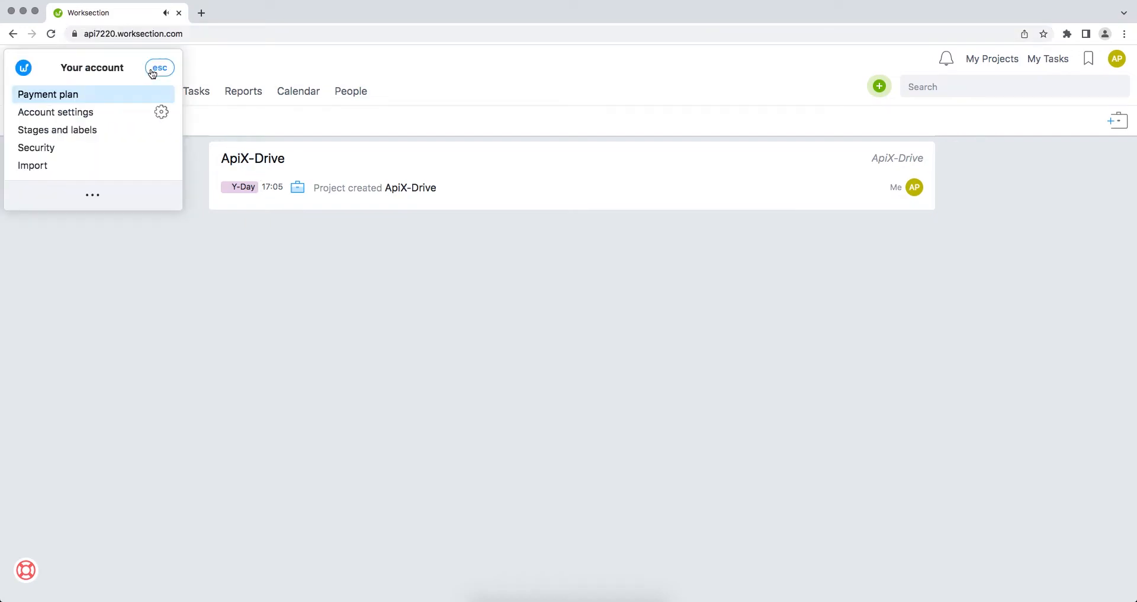
click(55, 111)
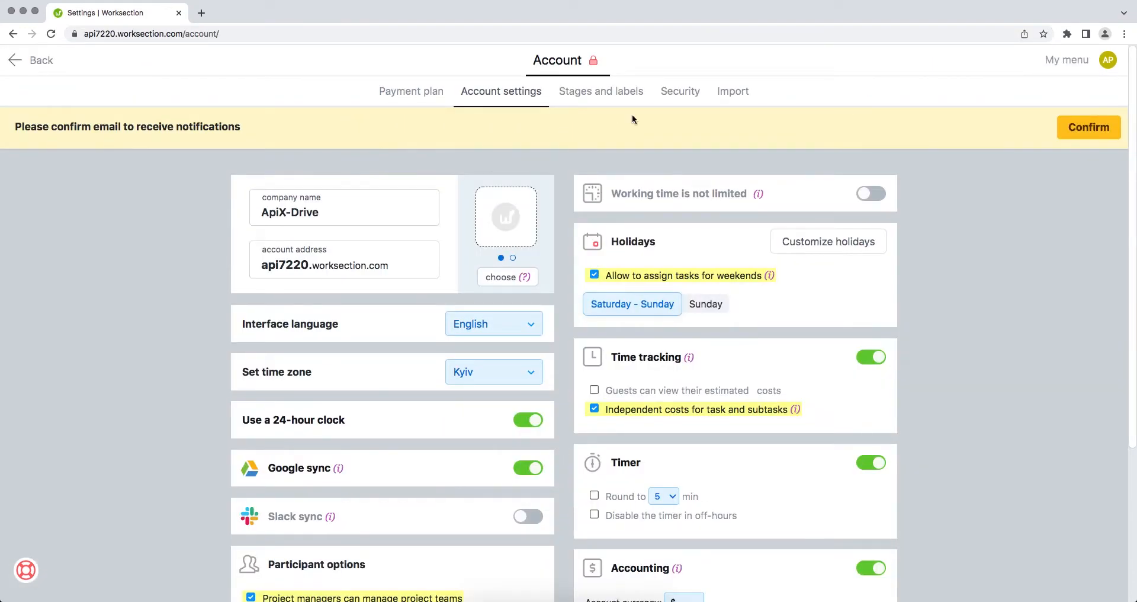
click(685, 92)
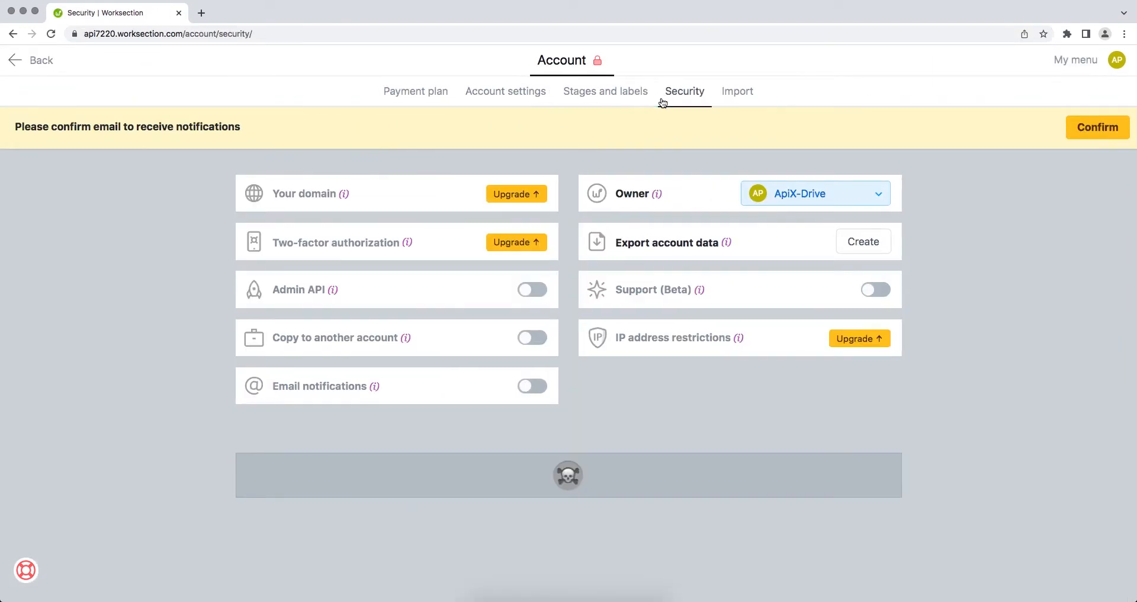
click(533, 288)
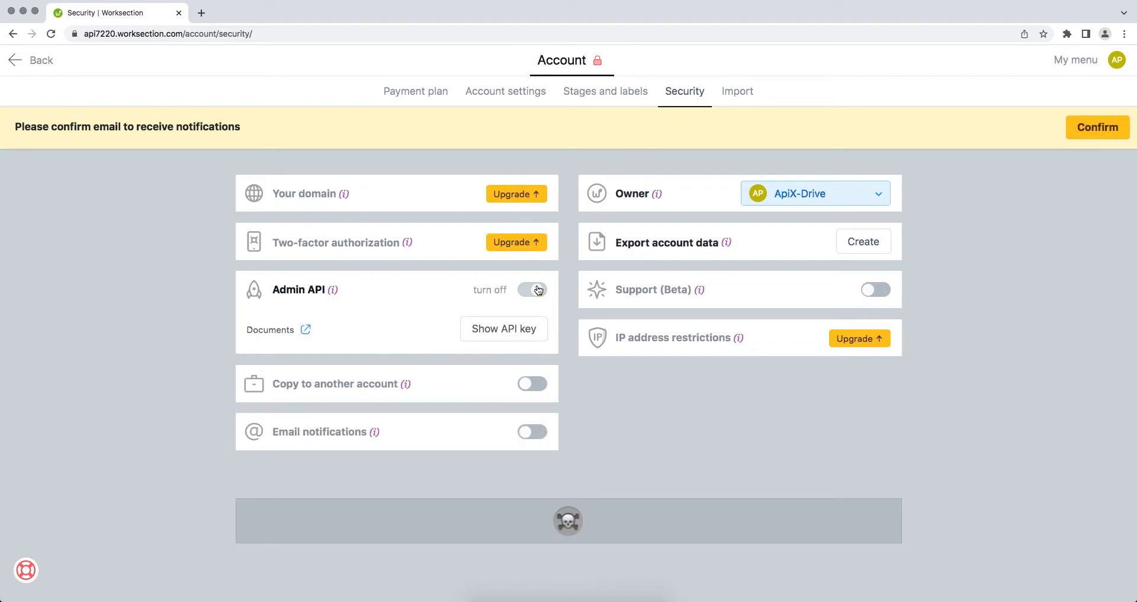
Reveal the Admin API key by confirming the account password, then copy the key.
click(532, 289)
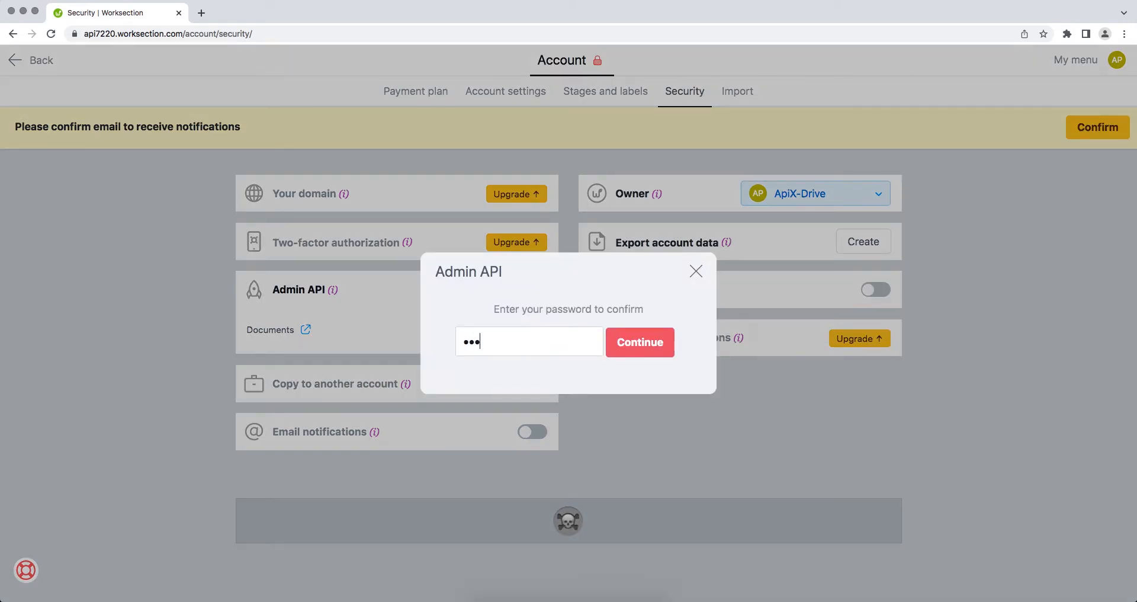
text(password)
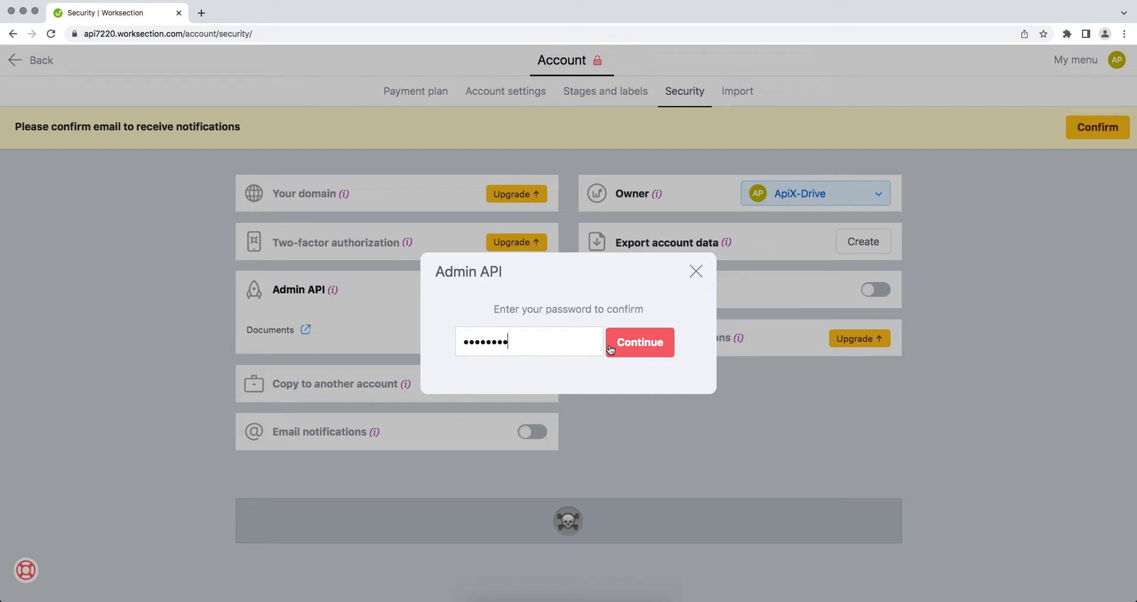
click(640, 341)
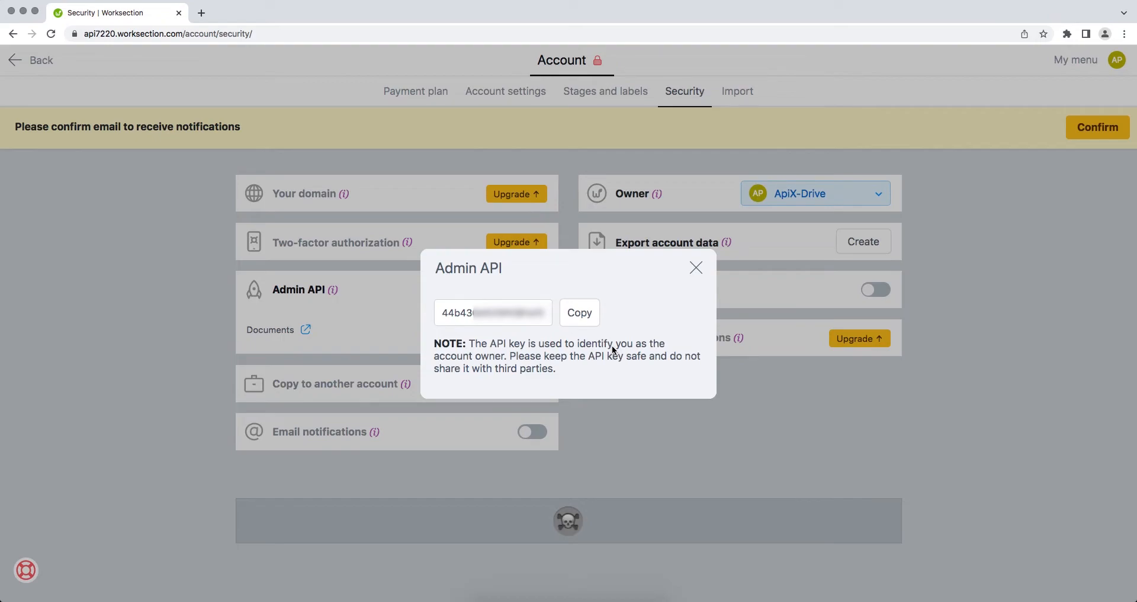
triple_click(492, 312)
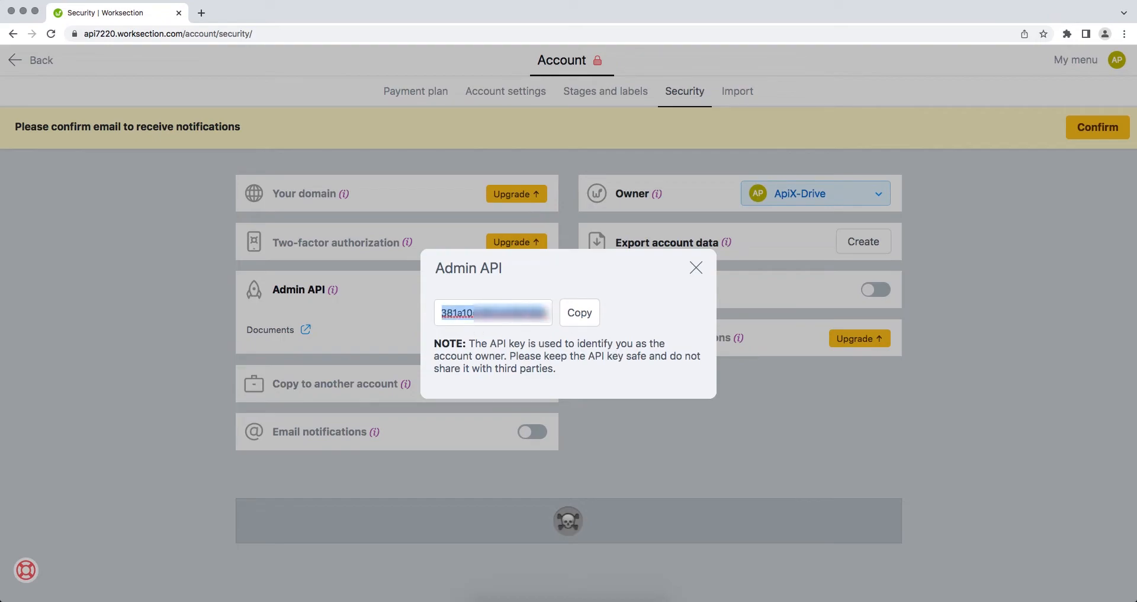
right_click(493, 311)
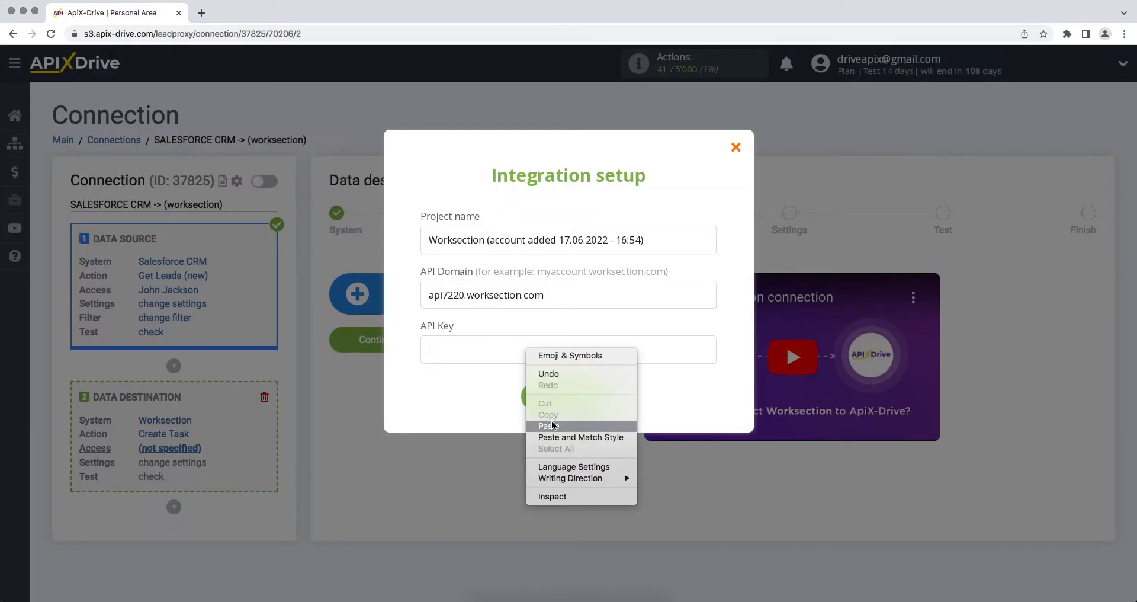
Paste the API key into the connection form and save the Worksection account.
click(549, 425)
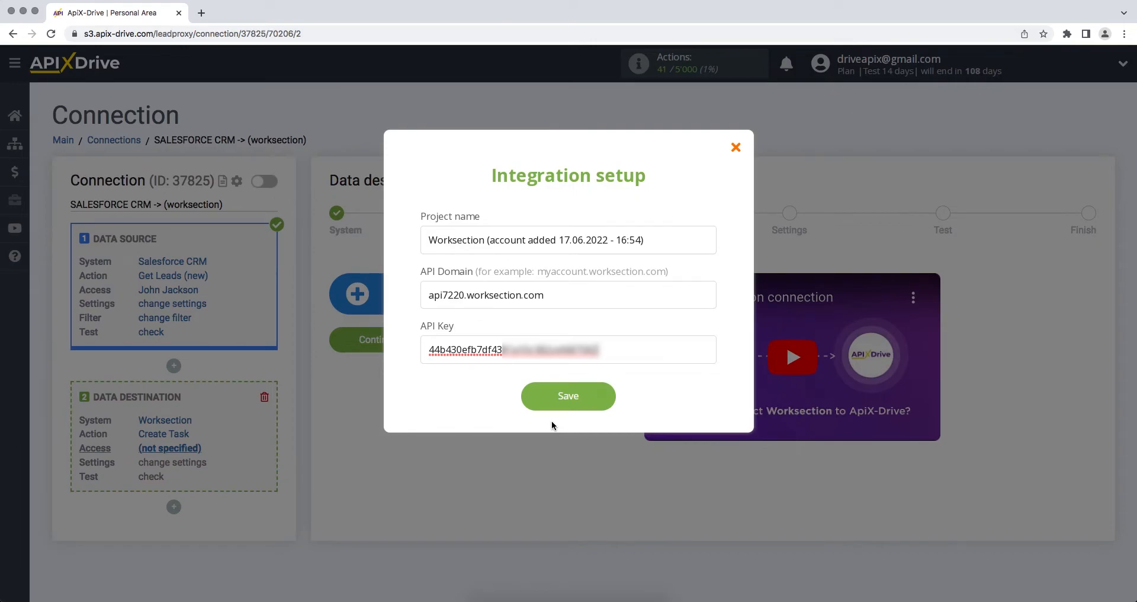
click(569, 395)
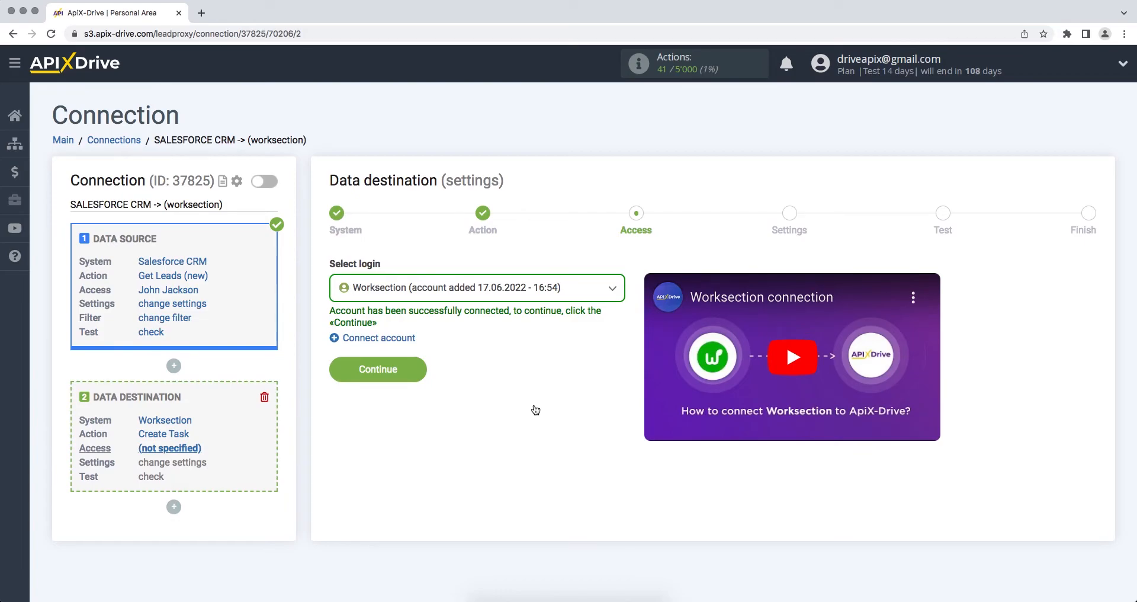
Select the new Worksection login and continue to the task settings.
click(477, 286)
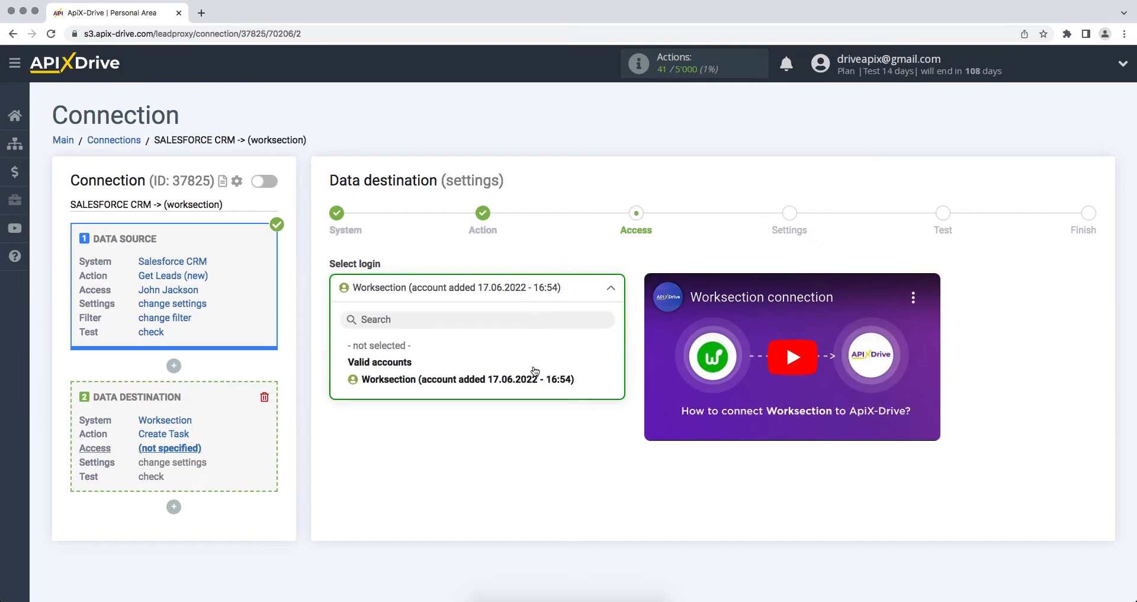
click(468, 379)
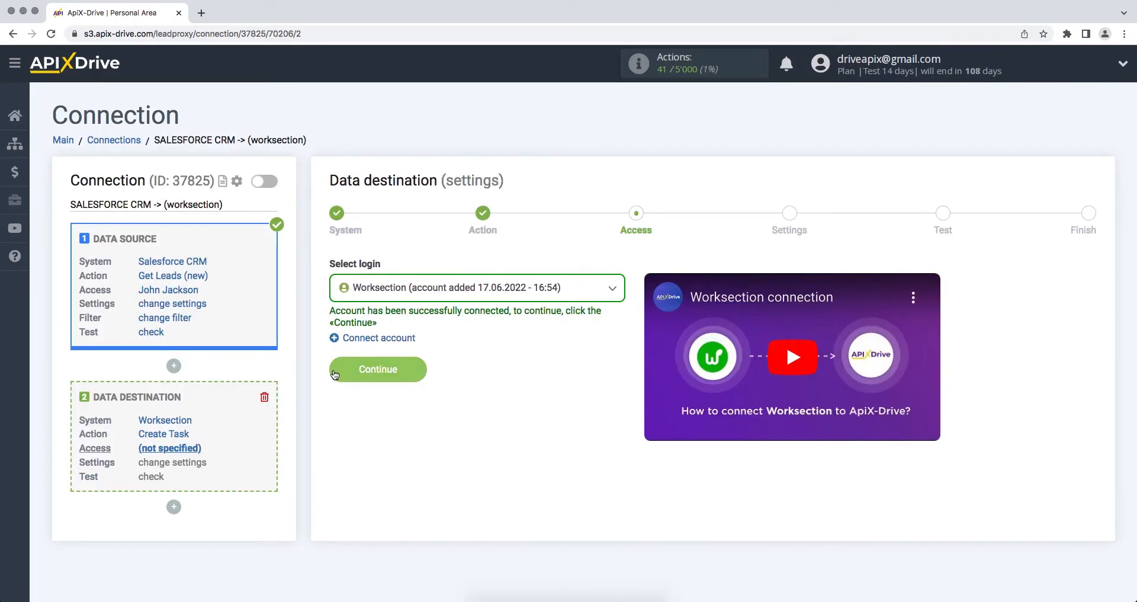
click(376, 369)
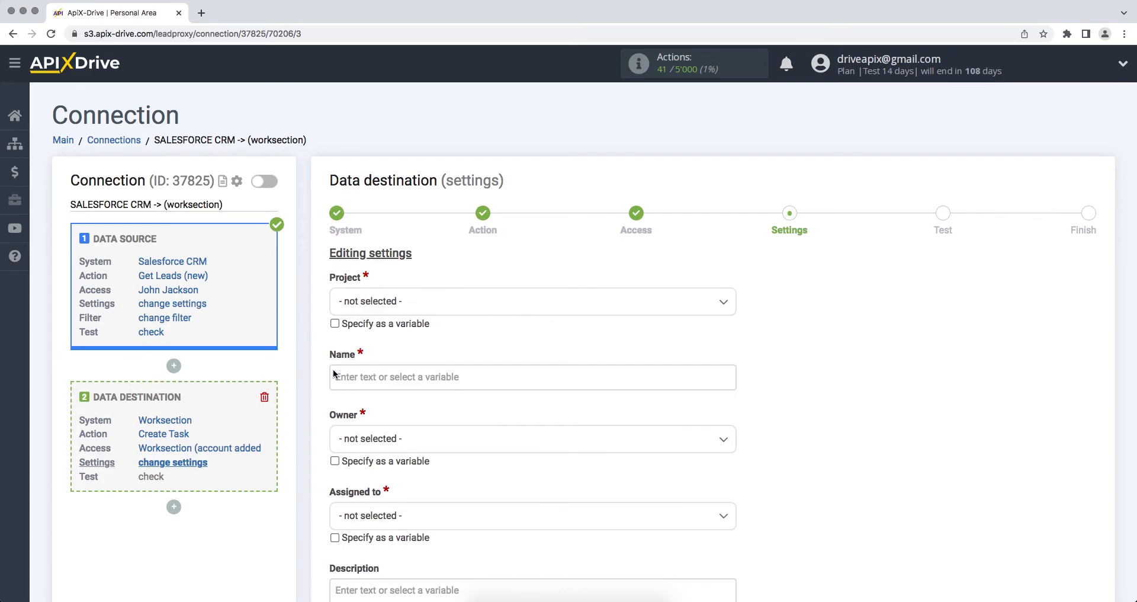
Set the task project to ApiX-Drive and the task name to the lead's Full Name variable.
click(533, 301)
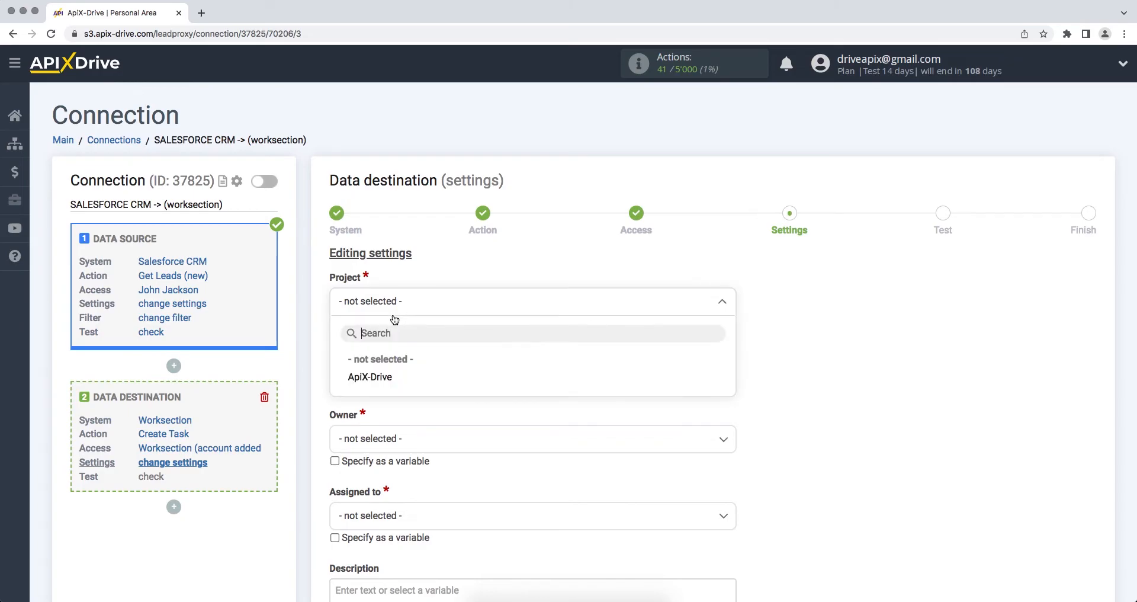
click(369, 377)
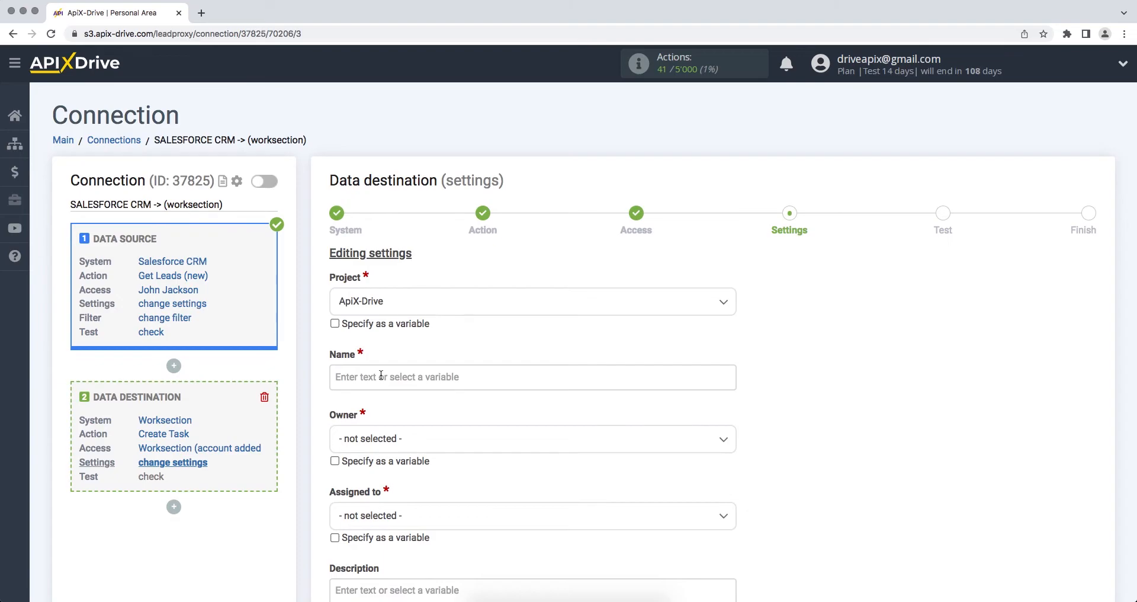
click(533, 376)
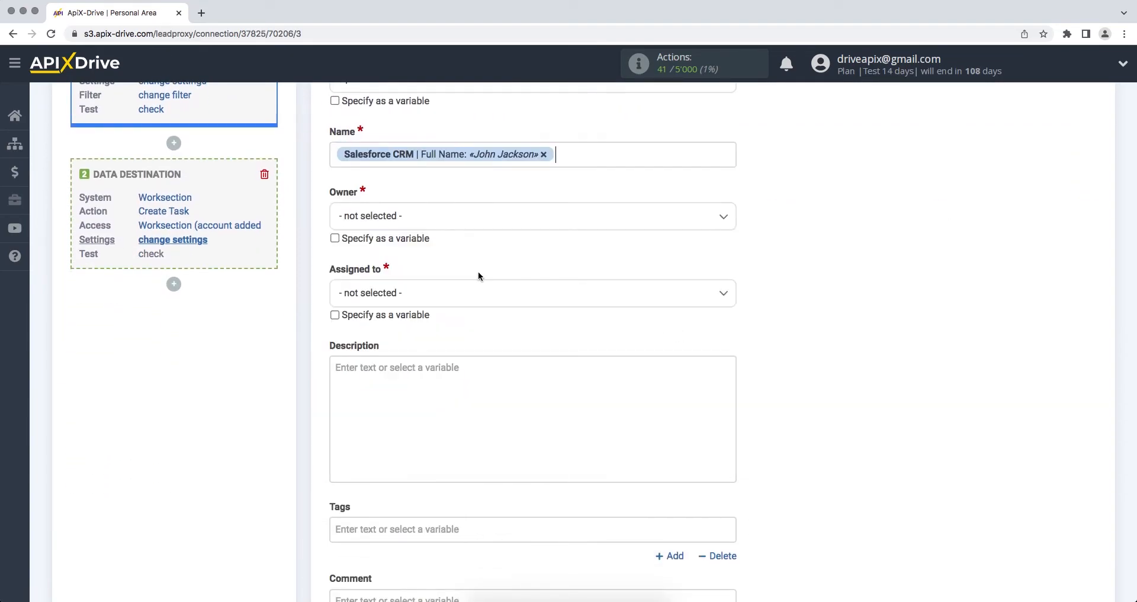
click(533, 216)
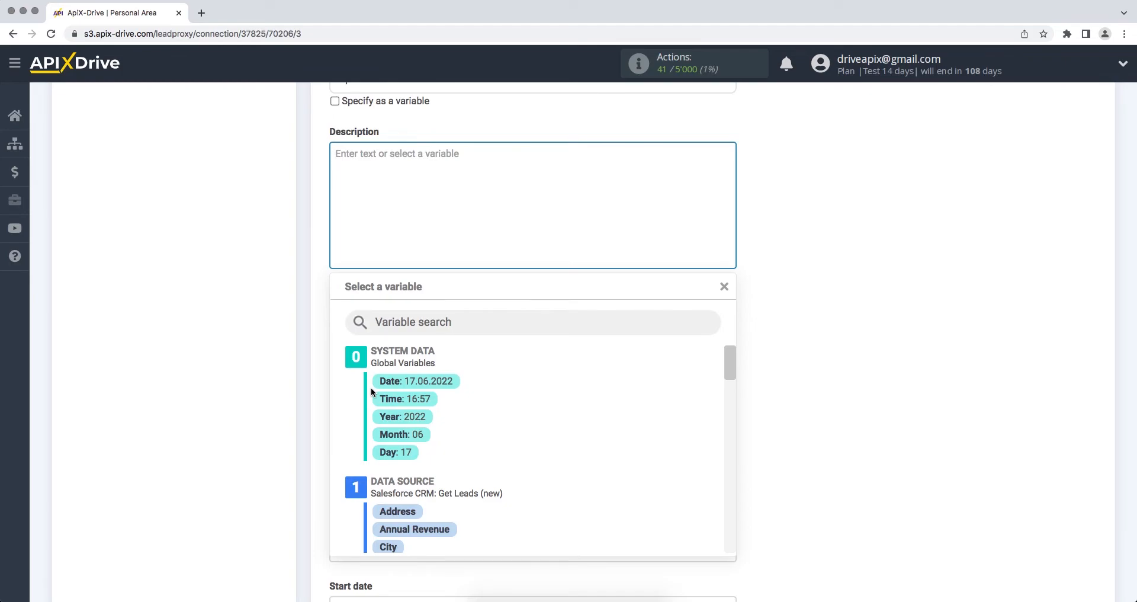
Write the description 'New lead from Salesforce CRM' with Name, Email, Phone and Product values from the lead.
text(New lea)
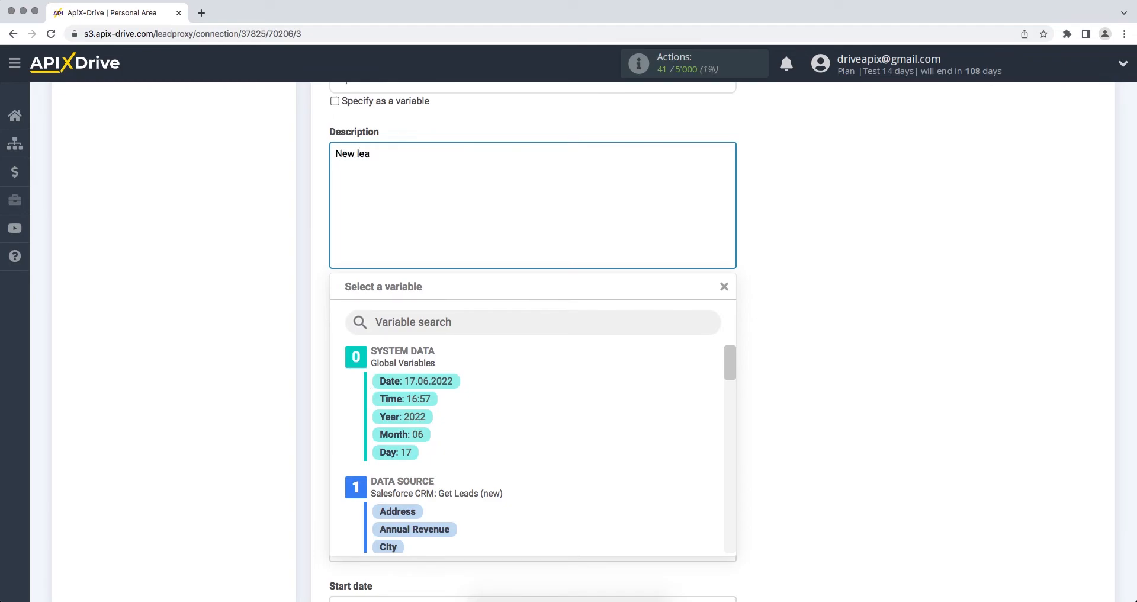
text(d from Salesforce CR)
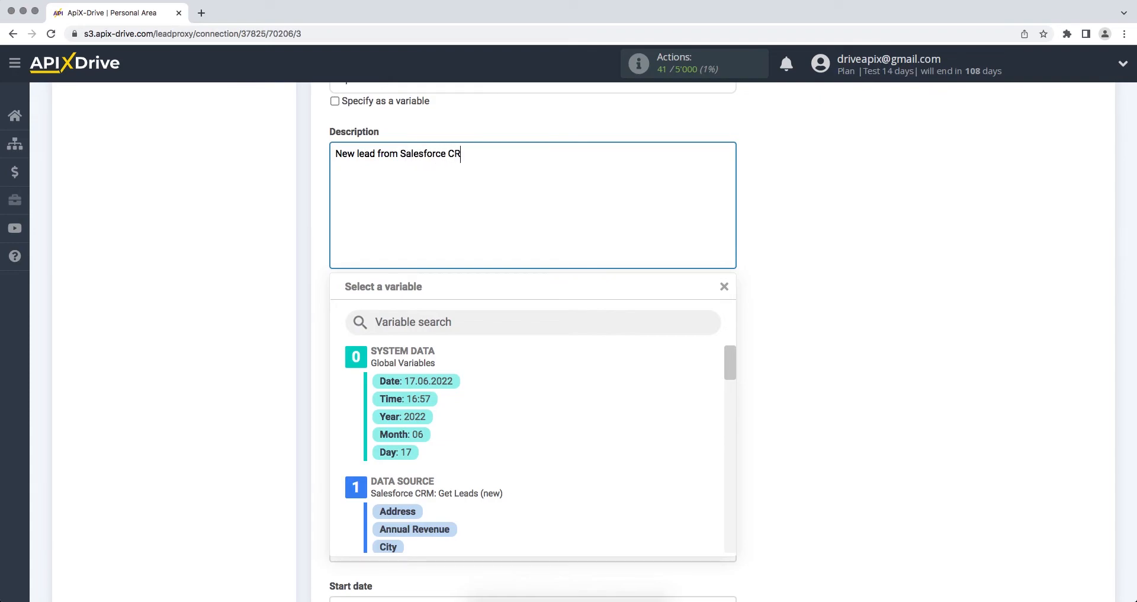
text(M)
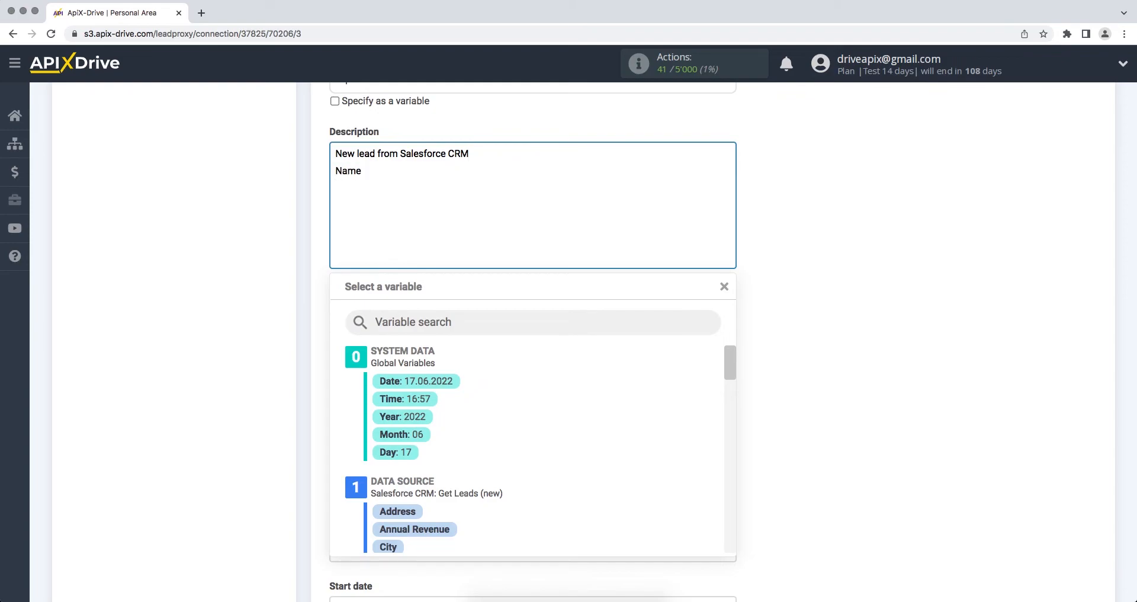
scroll(down, 3)
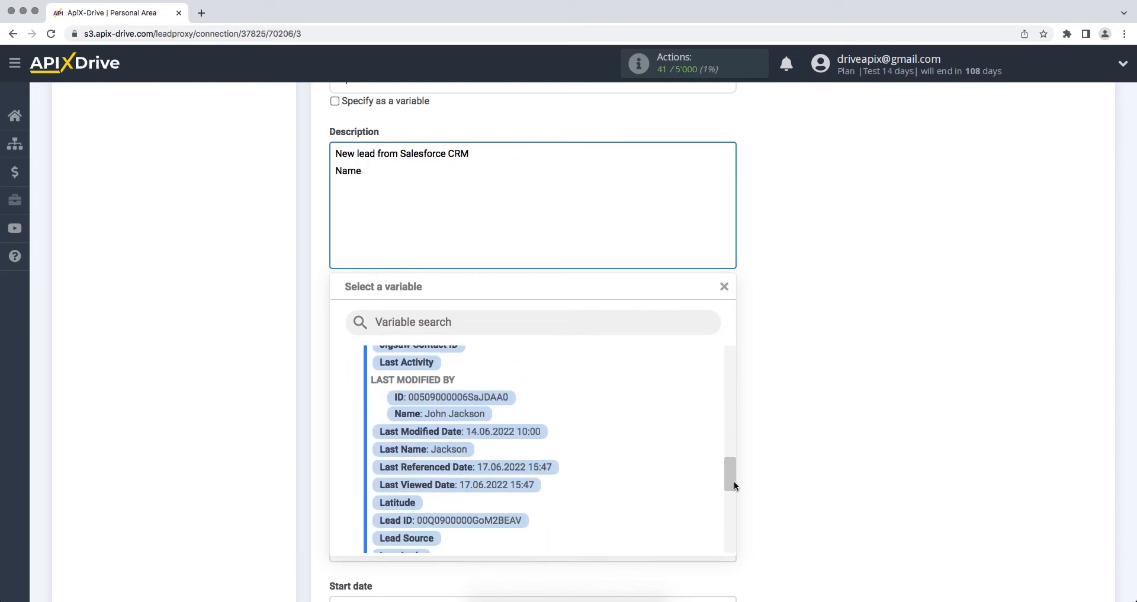
click(439, 414)
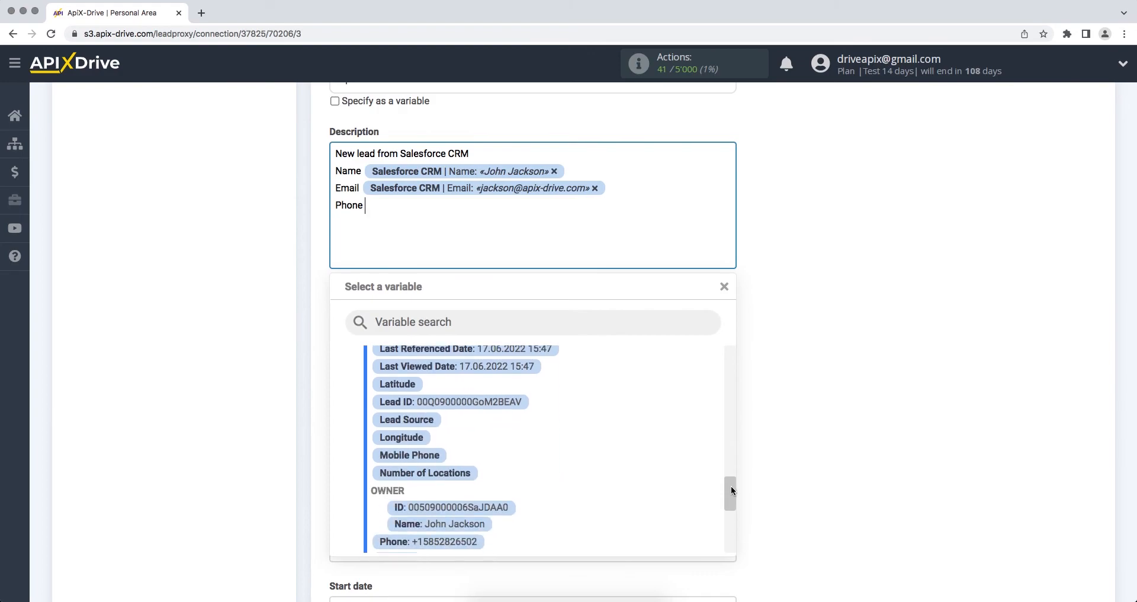
click(426, 541)
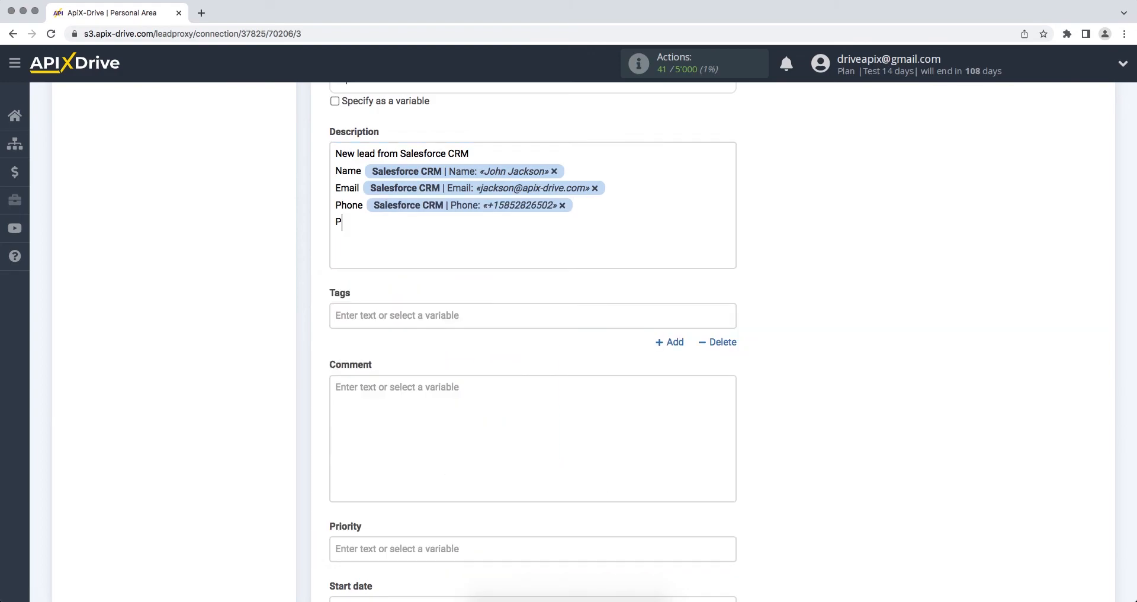
text(roduct Salesforce CRM | Description: «Iphone 13 128 Gb»)
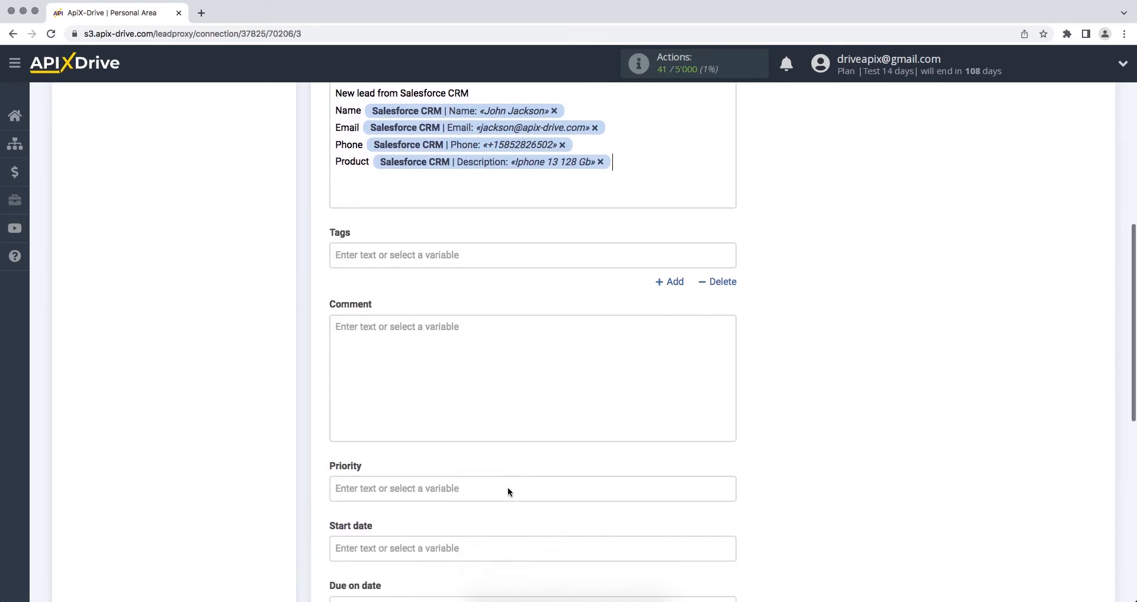
click(532, 547)
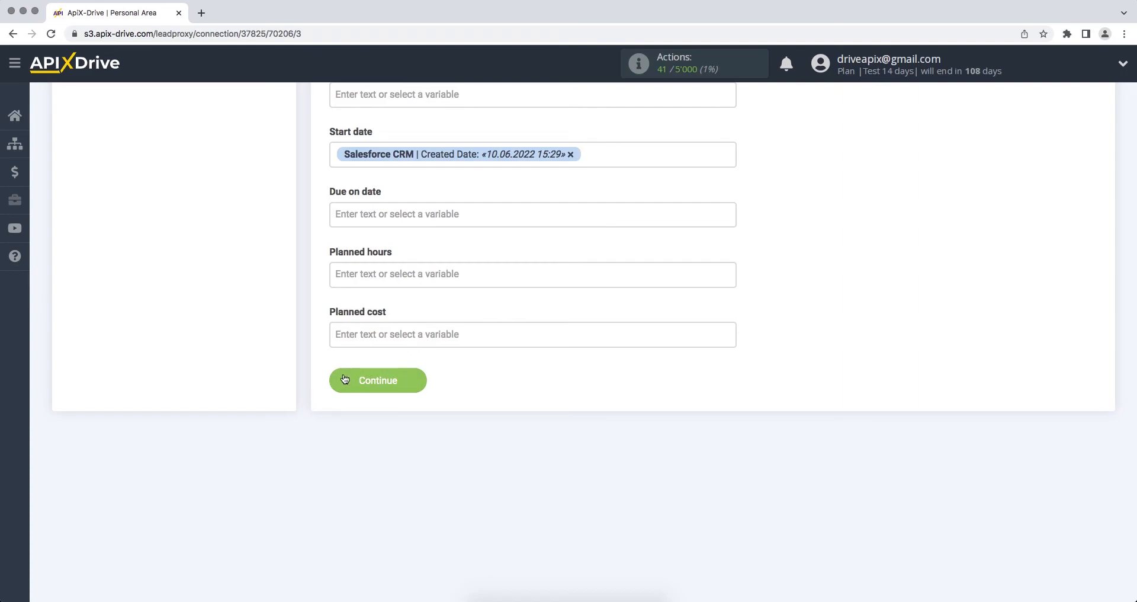
Continue from the task settings to the Test step preview.
click(377, 380)
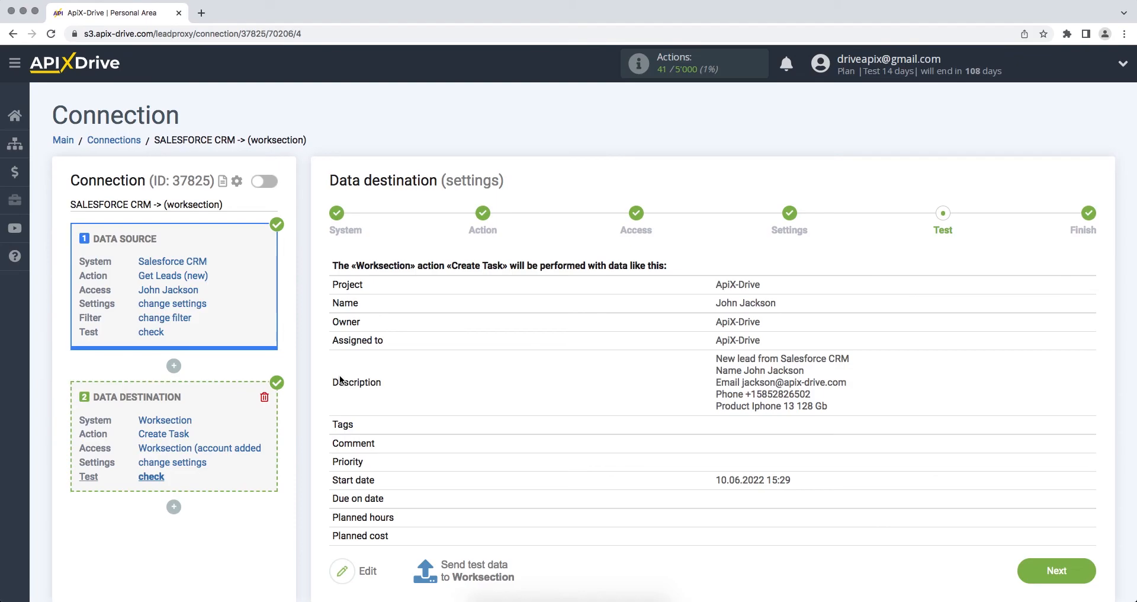
Send the test task to Worksection and return to the ApiX-Drive connection.
click(463, 570)
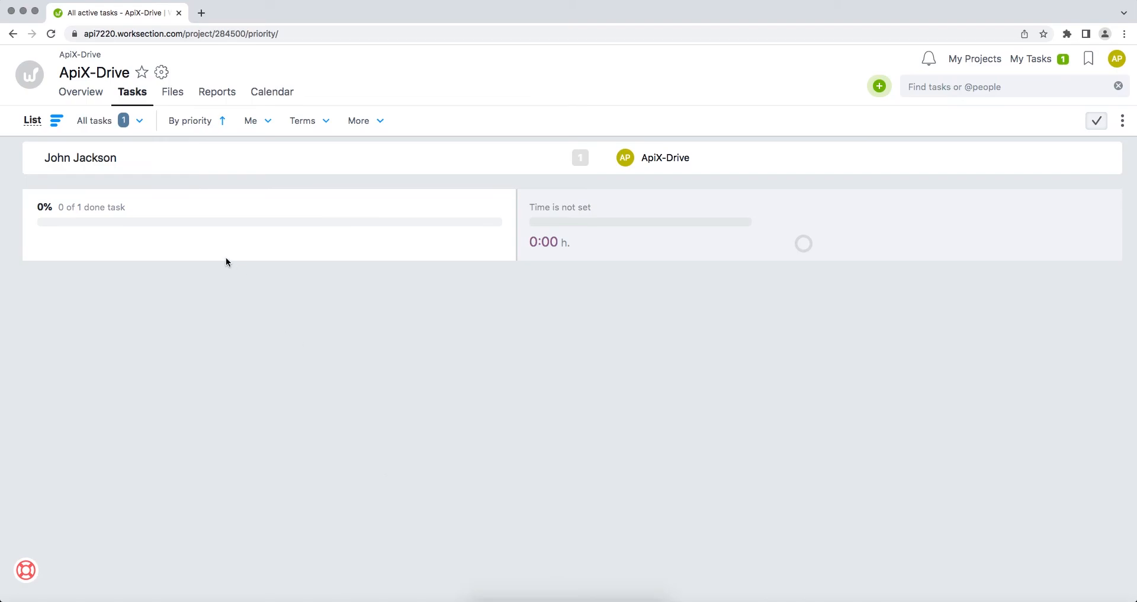
click(79, 157)
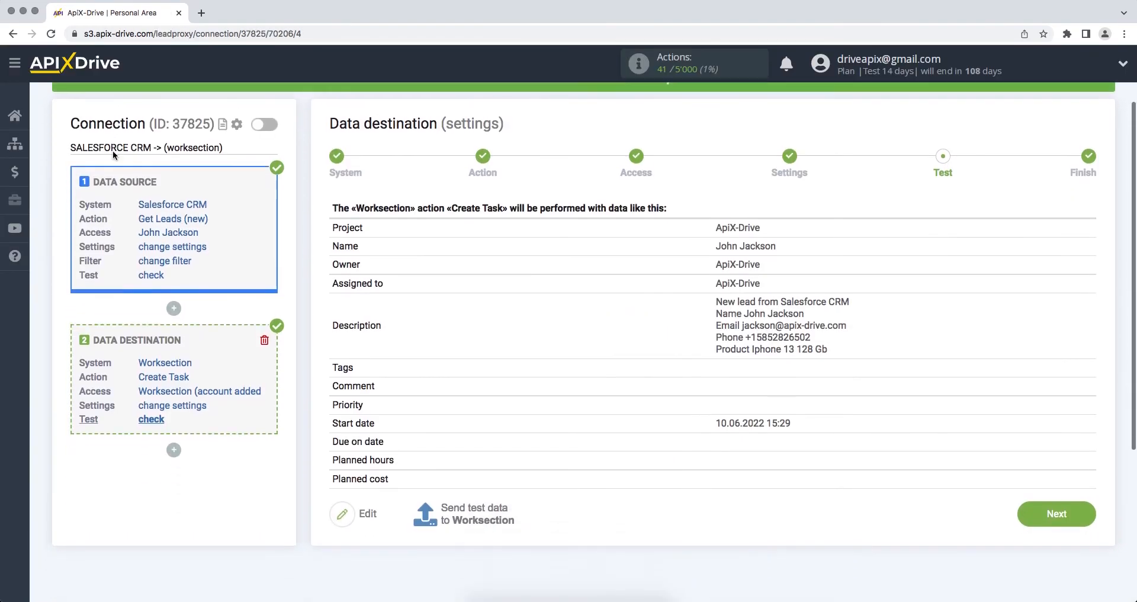
Finish the destination setup and enable auto-update for the connection.
scroll(down, 3)
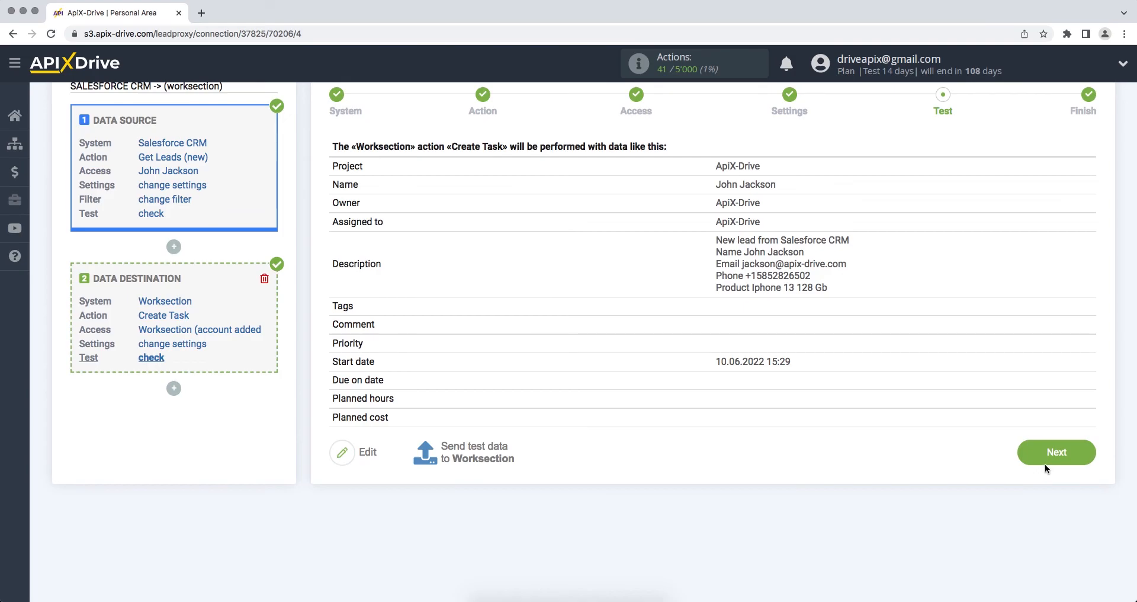
click(1057, 451)
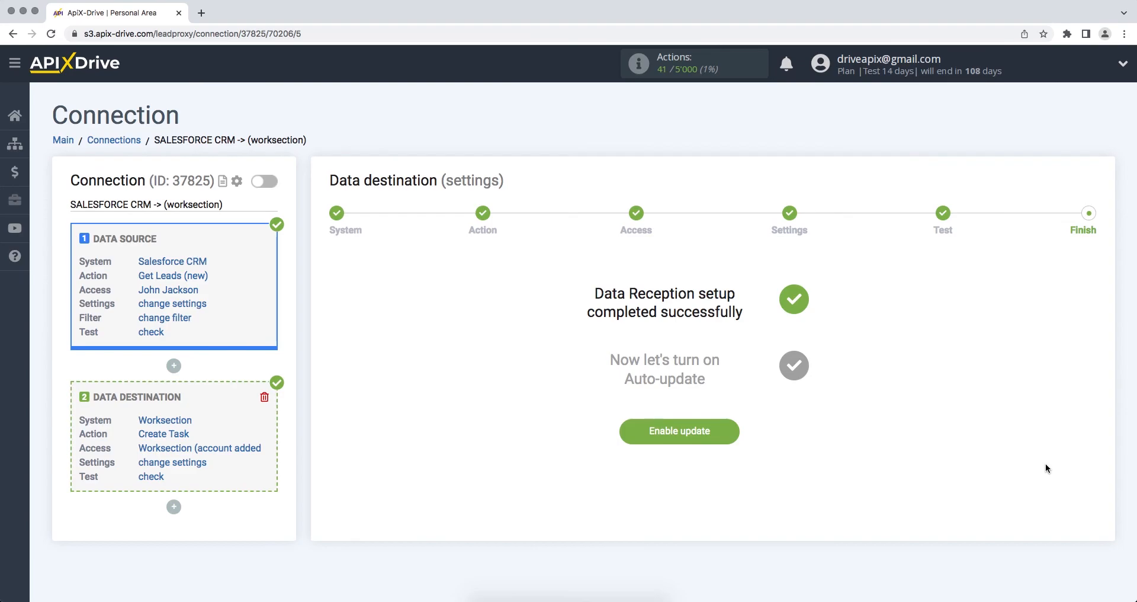
mouse_move(654, 447)
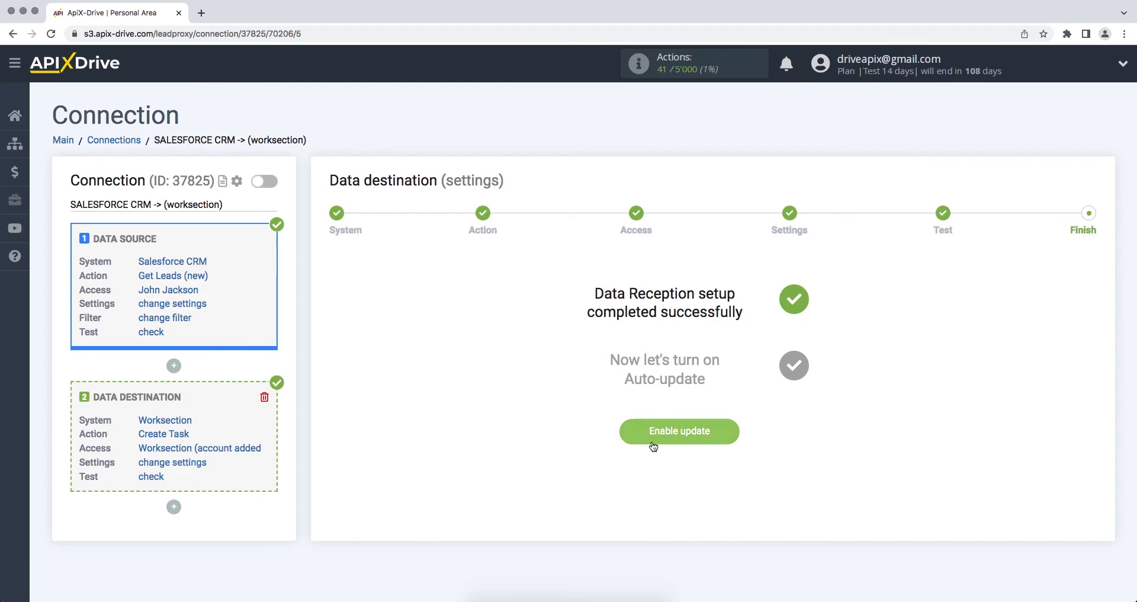
click(679, 431)
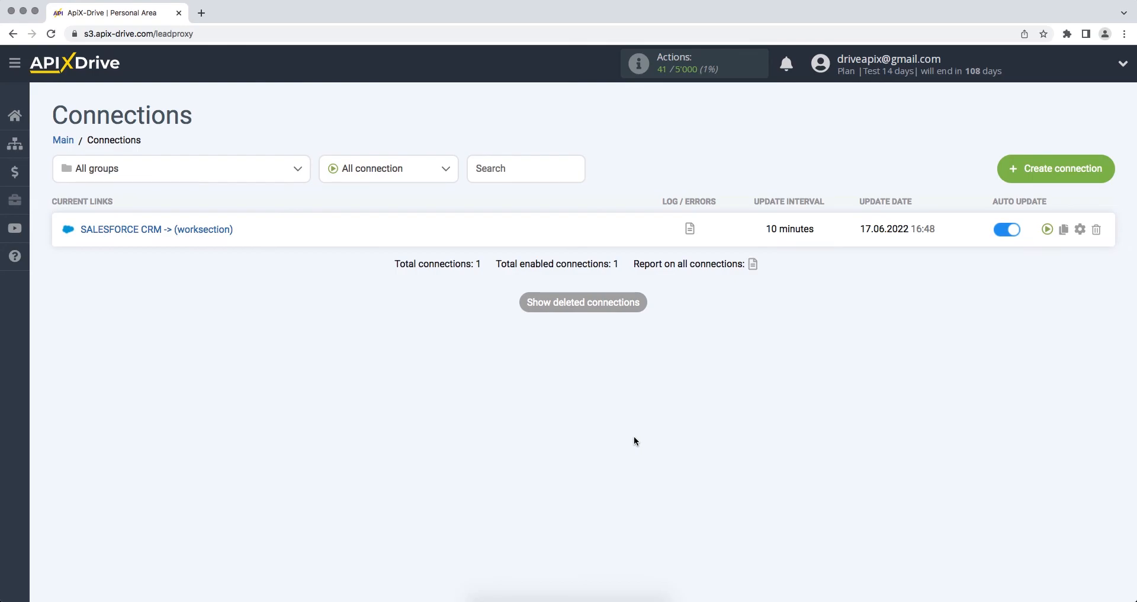
mouse_move(767, 392)
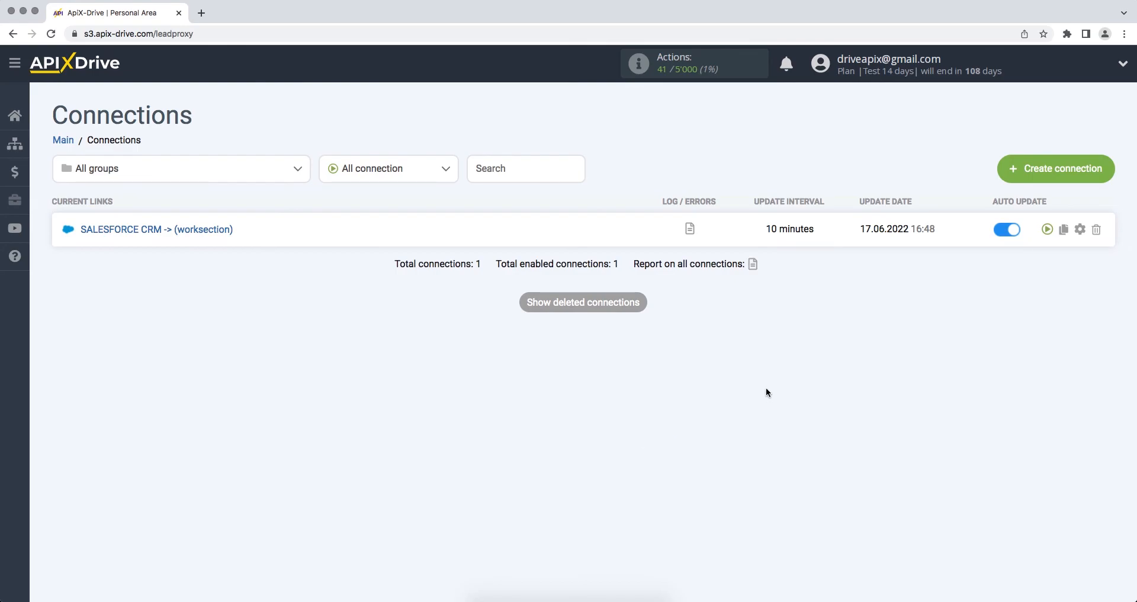
Change the connection's update interval to 5 minutes and save it.
click(1080, 228)
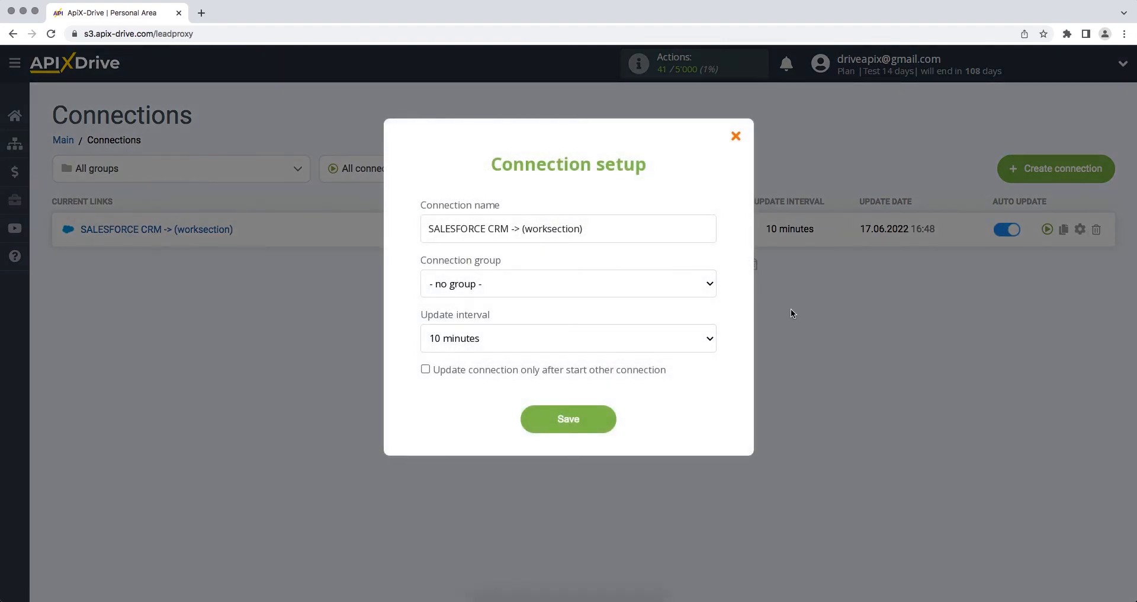
mouse_move(709, 329)
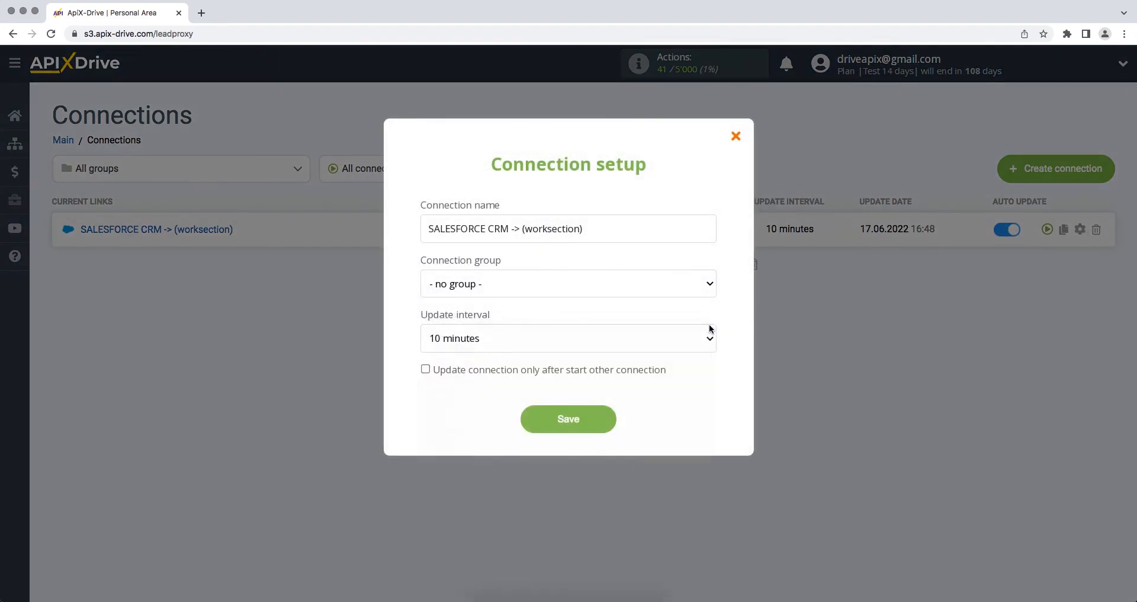
click(569, 419)
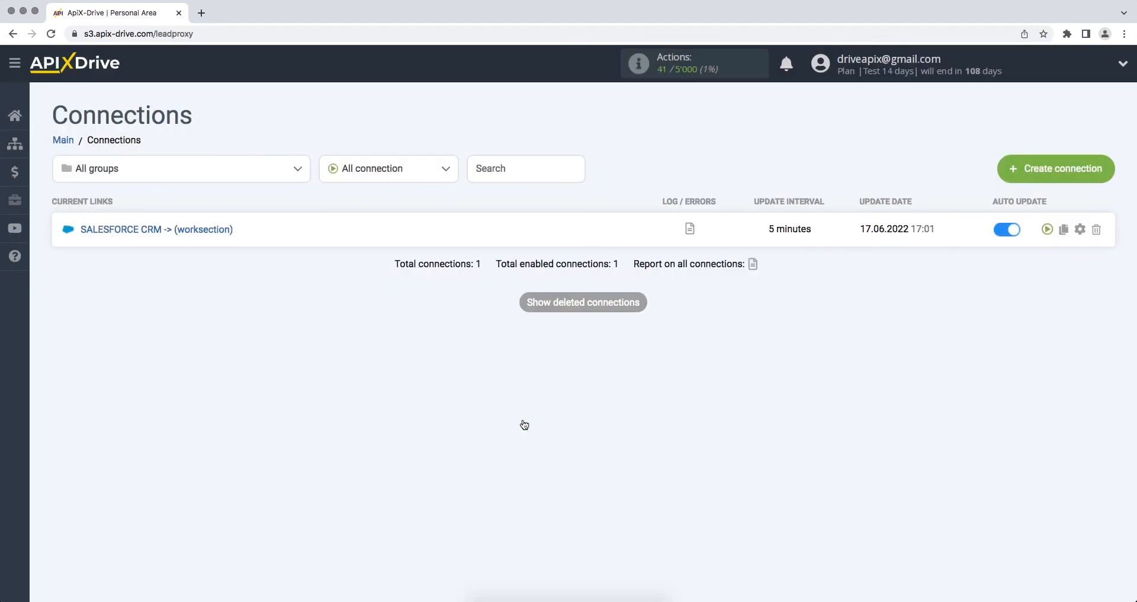